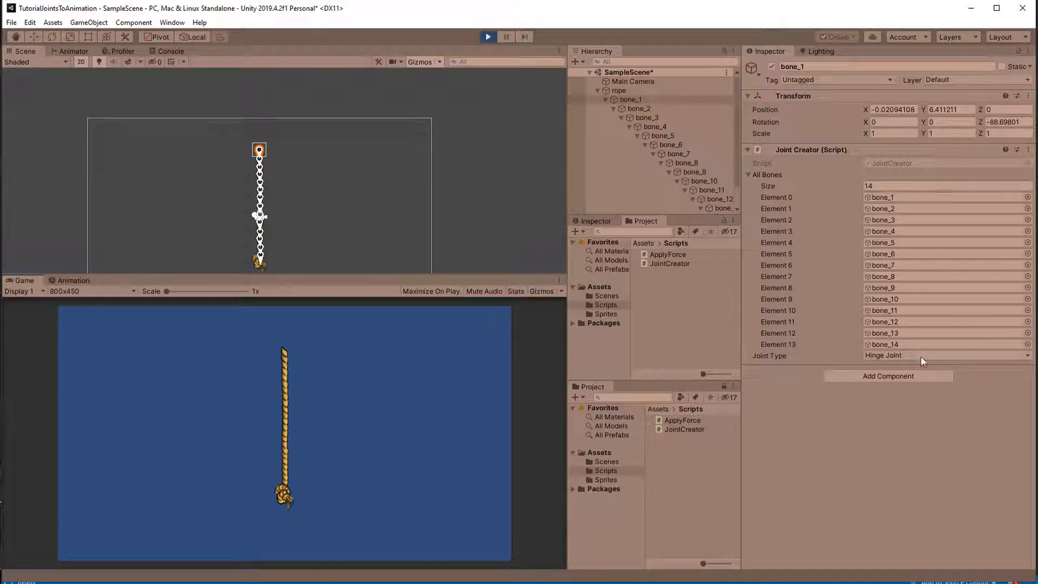
Step: Switch Joint Type to Character Joint and run CreateJoints from the component's context menu
click(945, 355)
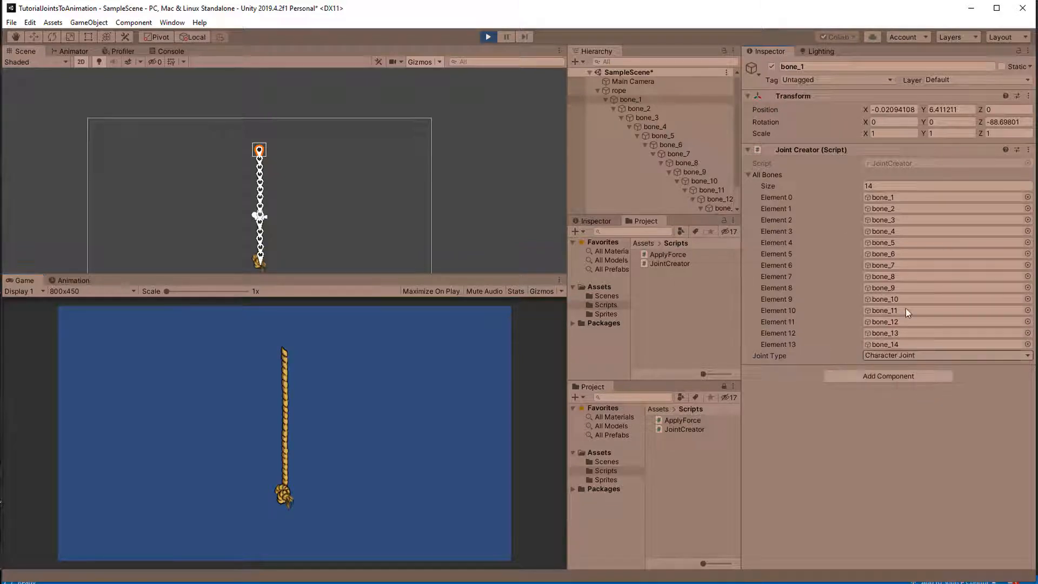
click(1018, 149)
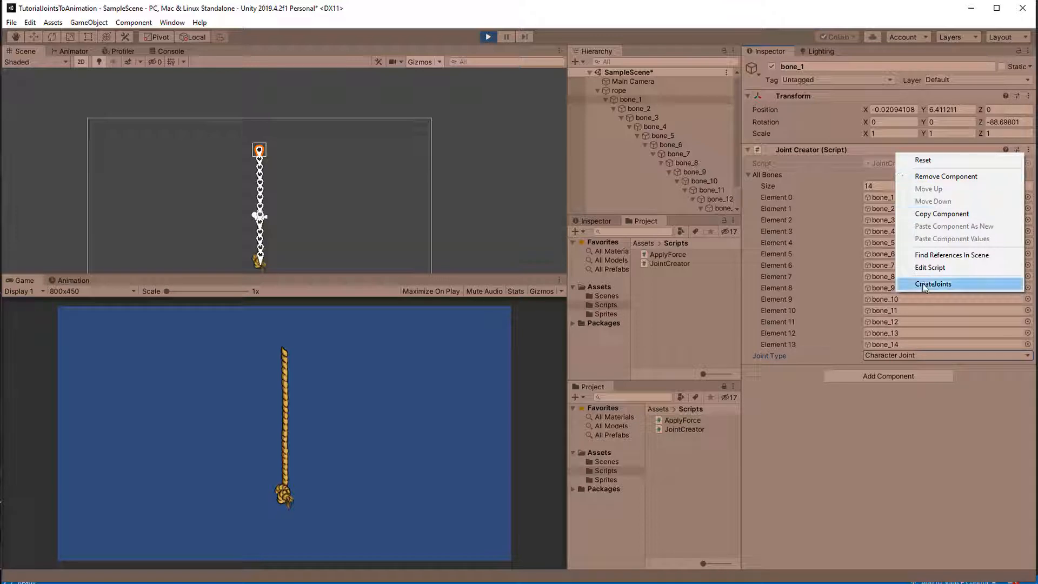
click(931, 283)
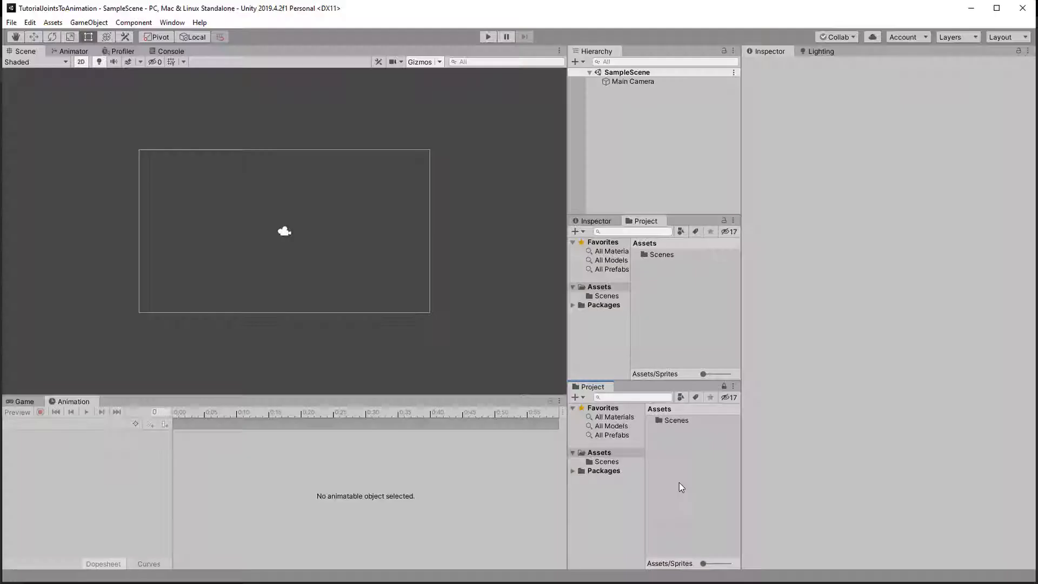
Step: Create the Sprites and Scripts folders, then select the imported rope image in Sprites
right_click(681, 487)
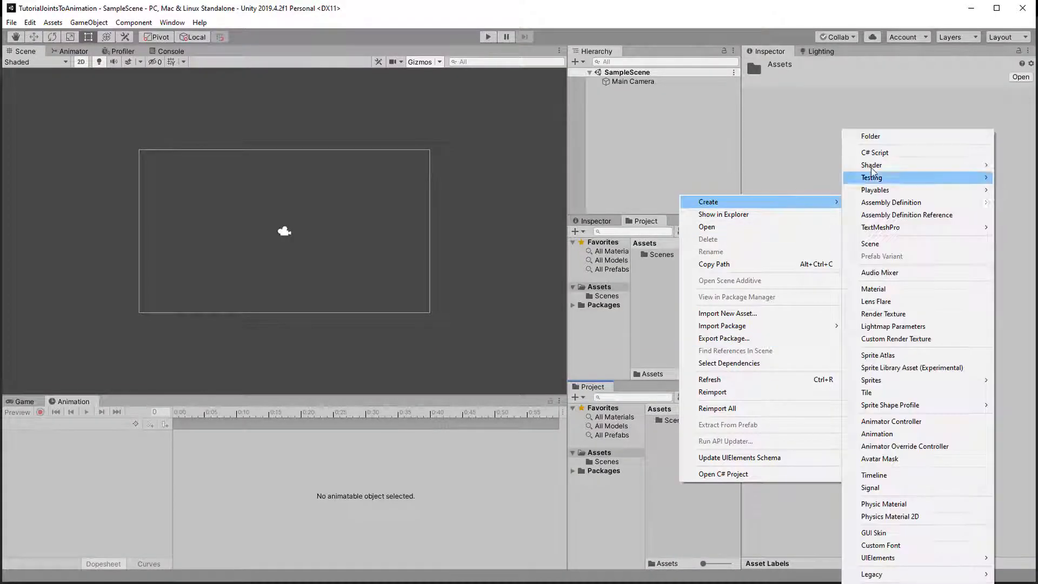
click(870, 137)
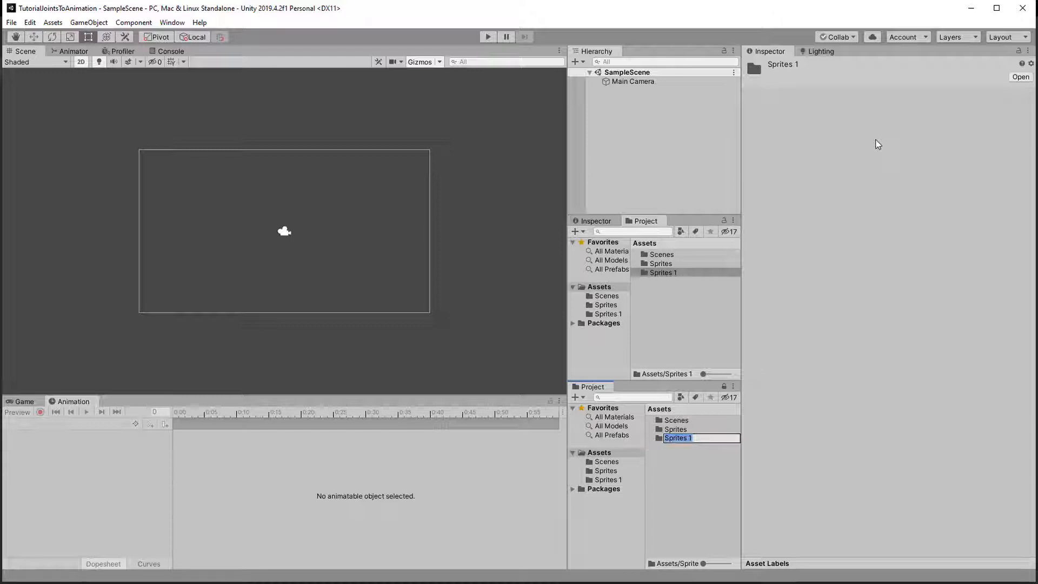
text(SCr)
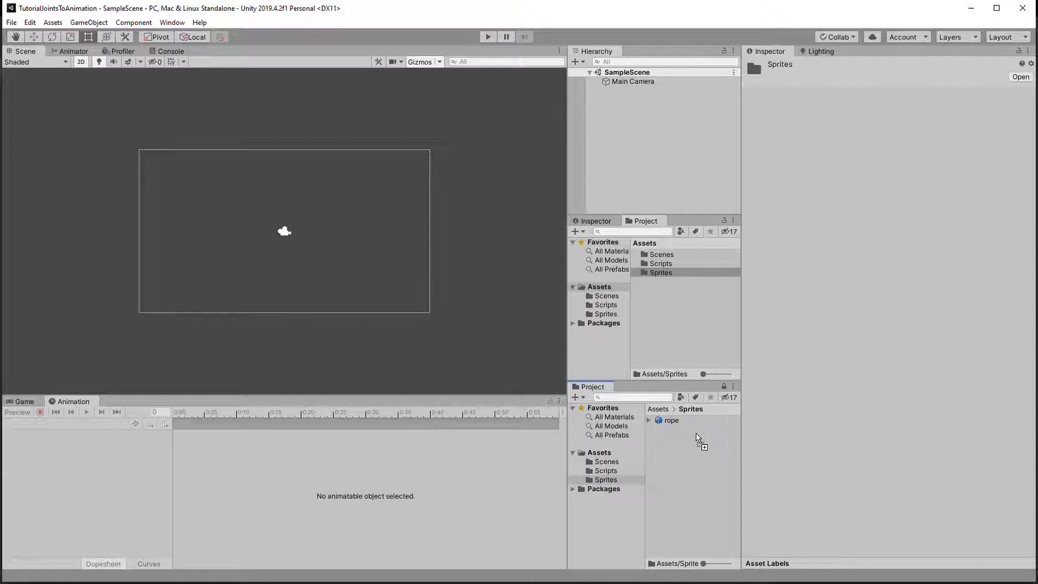
click(670, 419)
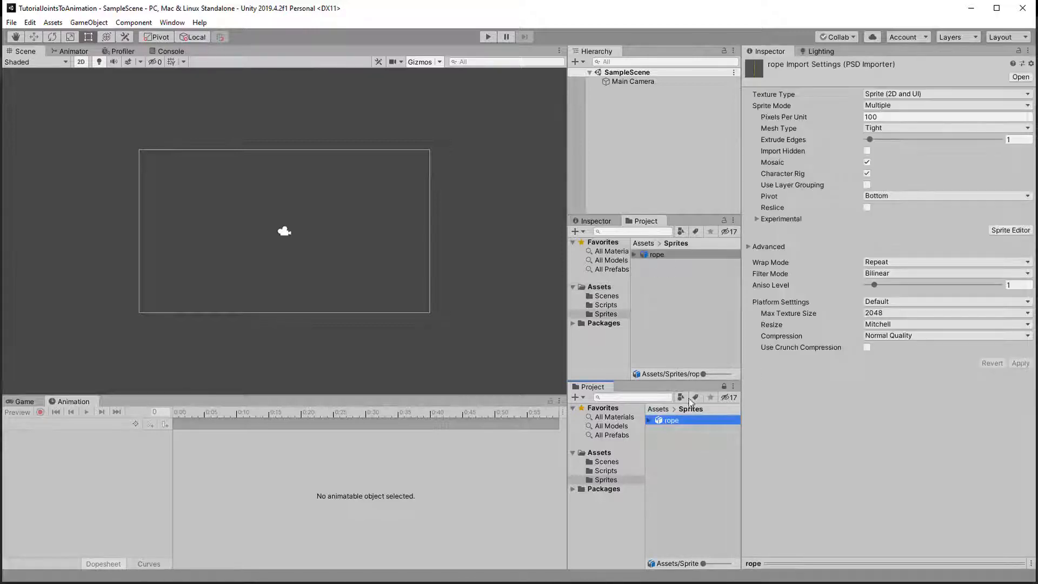
Step: Open the rope in the Sprite Editor's Skinning Editor and place bones down the rope
click(1011, 229)
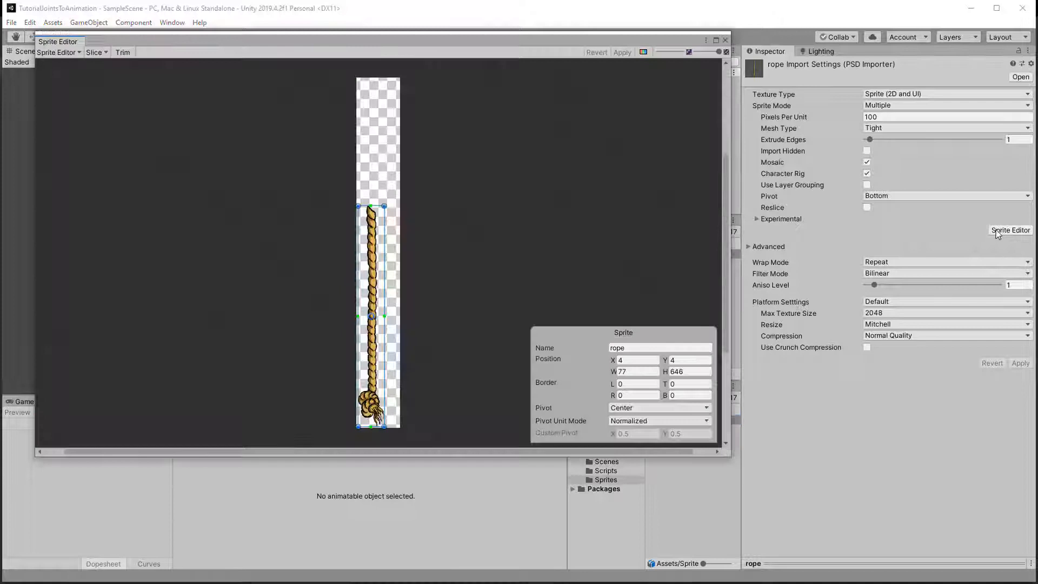
click(59, 49)
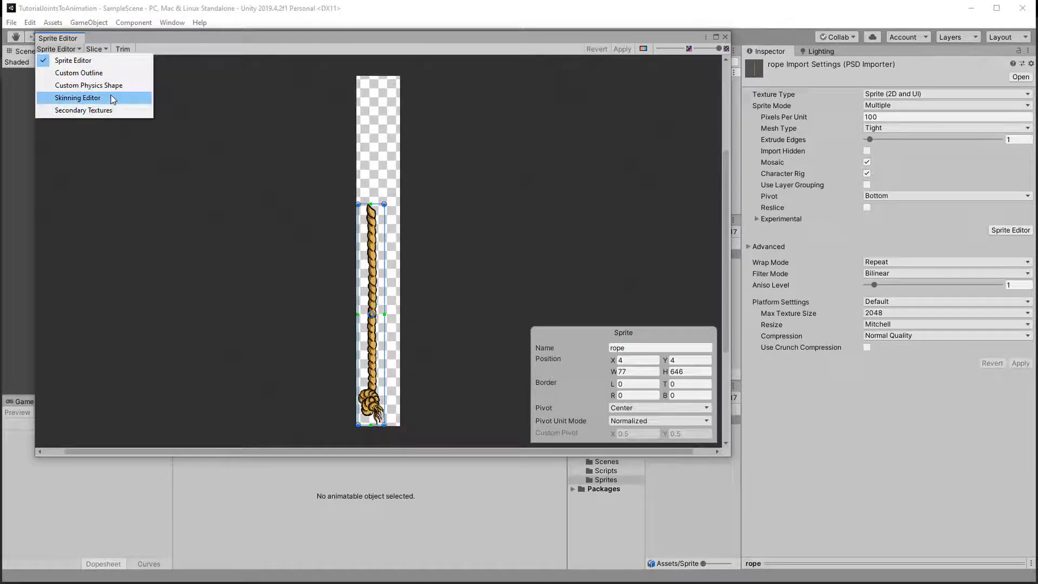
click(77, 97)
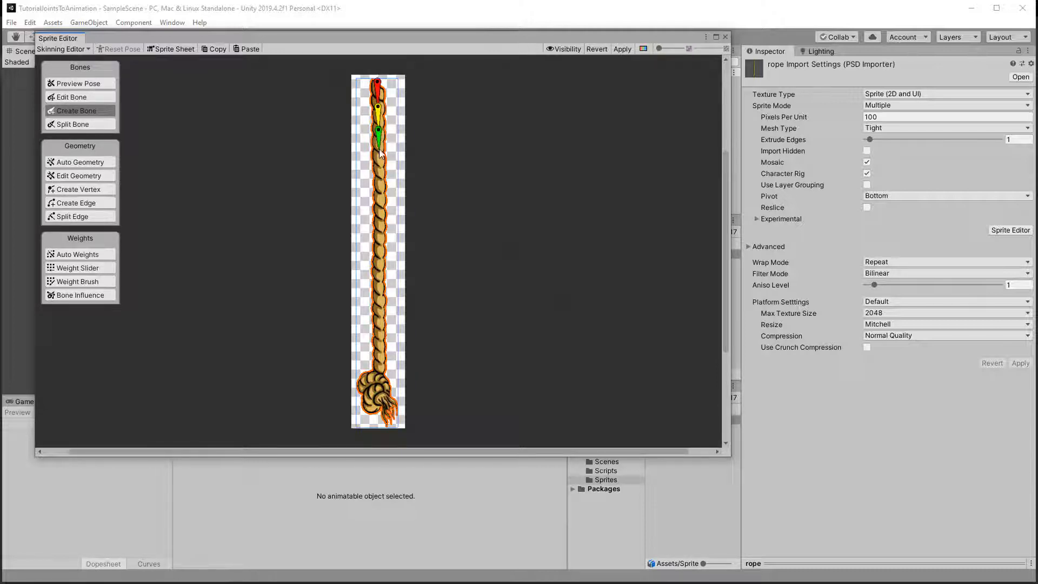
click(377, 153)
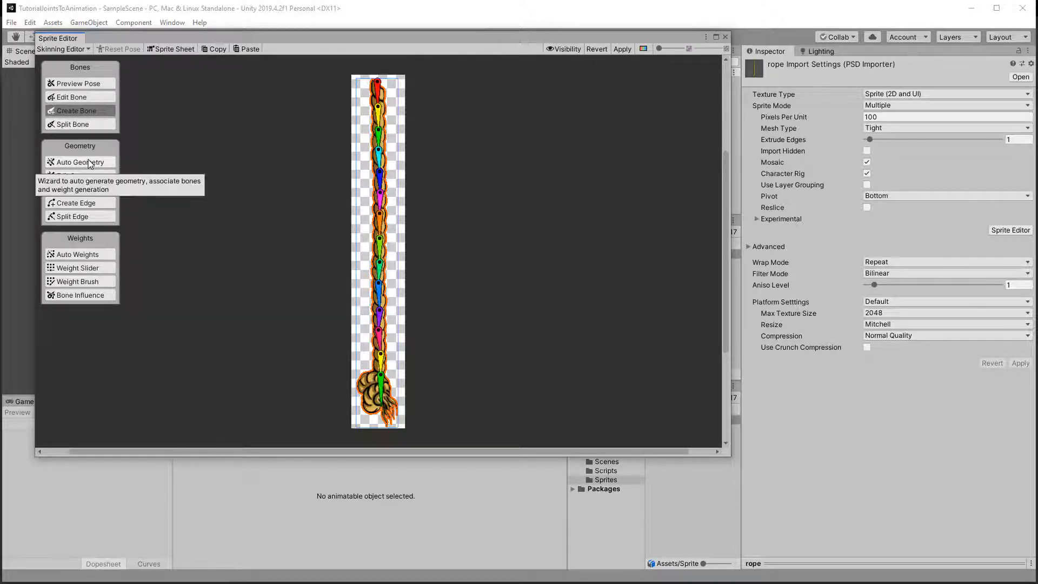
Step: Auto-generate the rope mesh and weights with Subdivide 31, then close the Sprite Editor
click(80, 162)
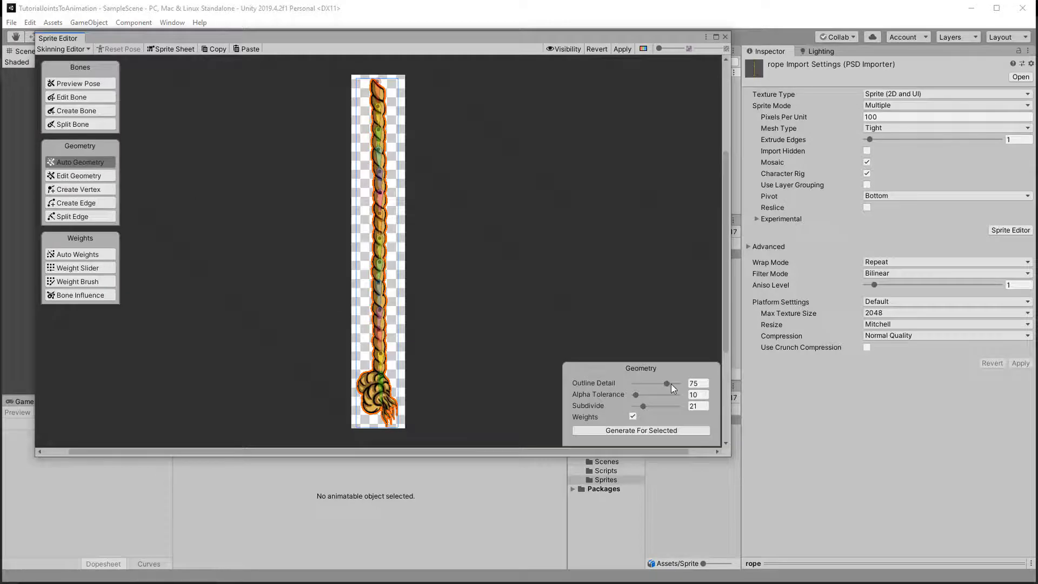
drag(642, 406, 647, 406)
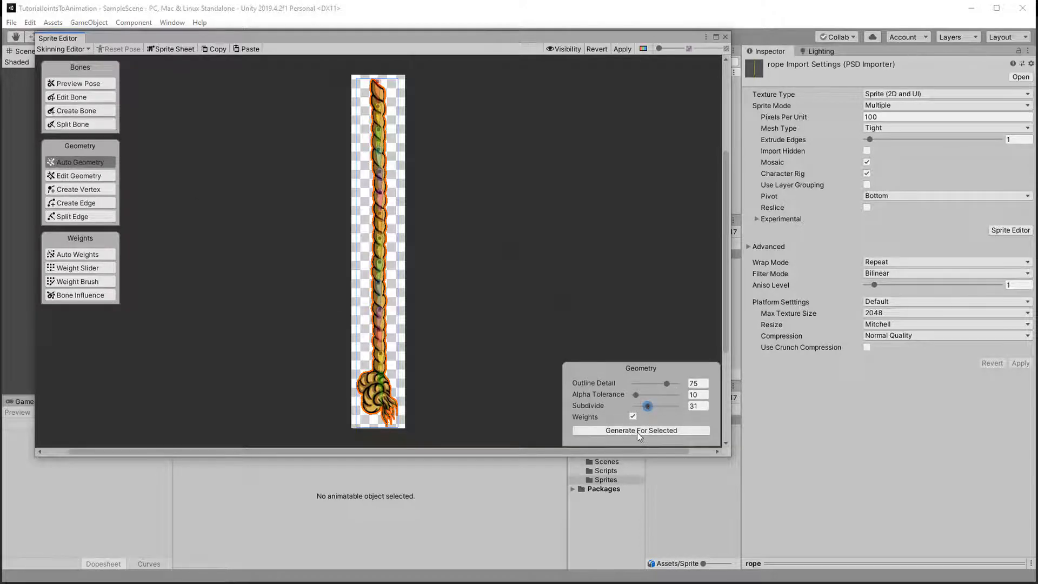
click(639, 430)
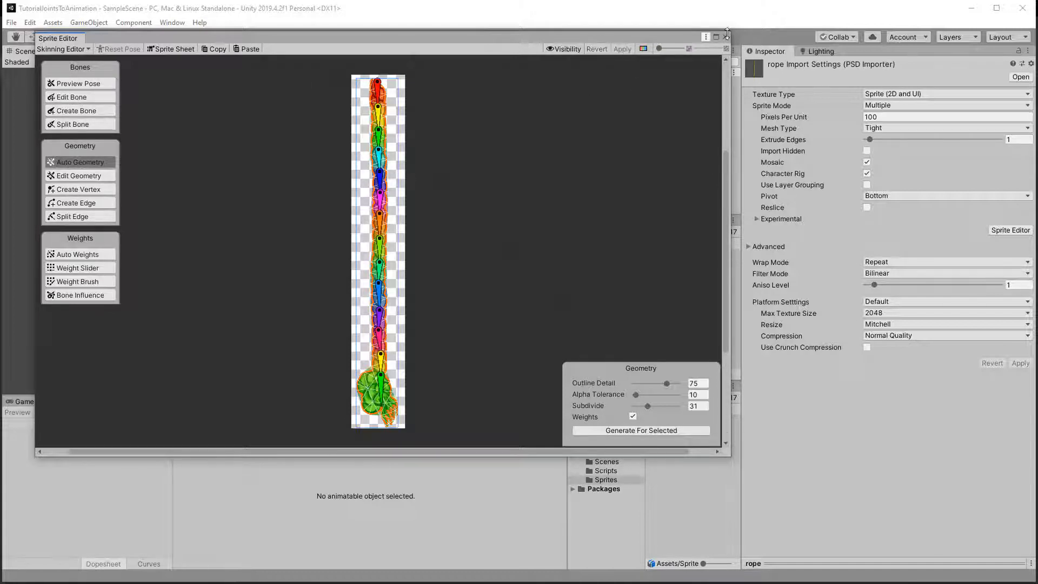
click(723, 33)
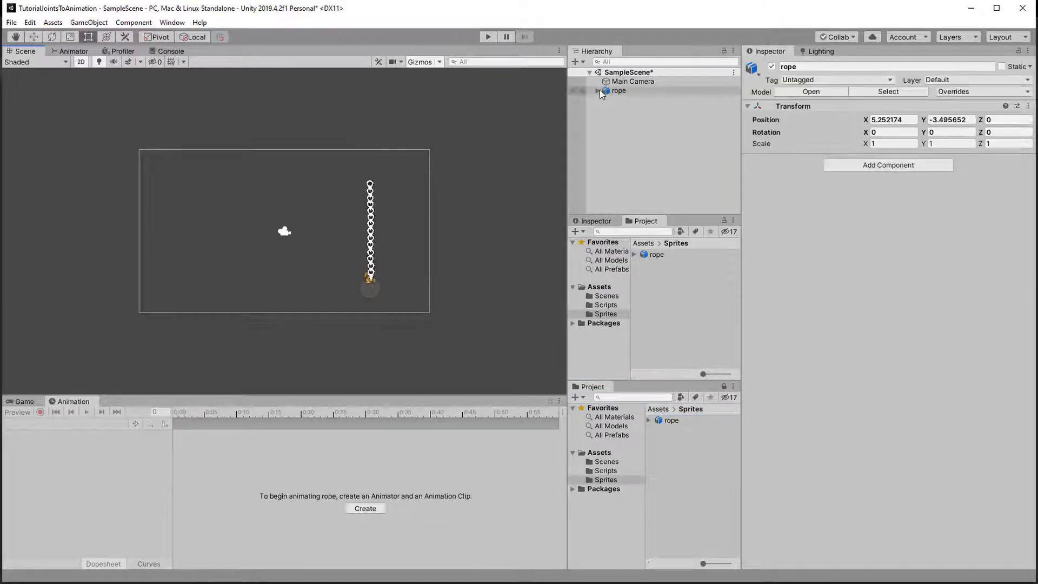
Step: Expand rope's bones, then create a JointCreator C# script in Scripts and open it
click(597, 90)
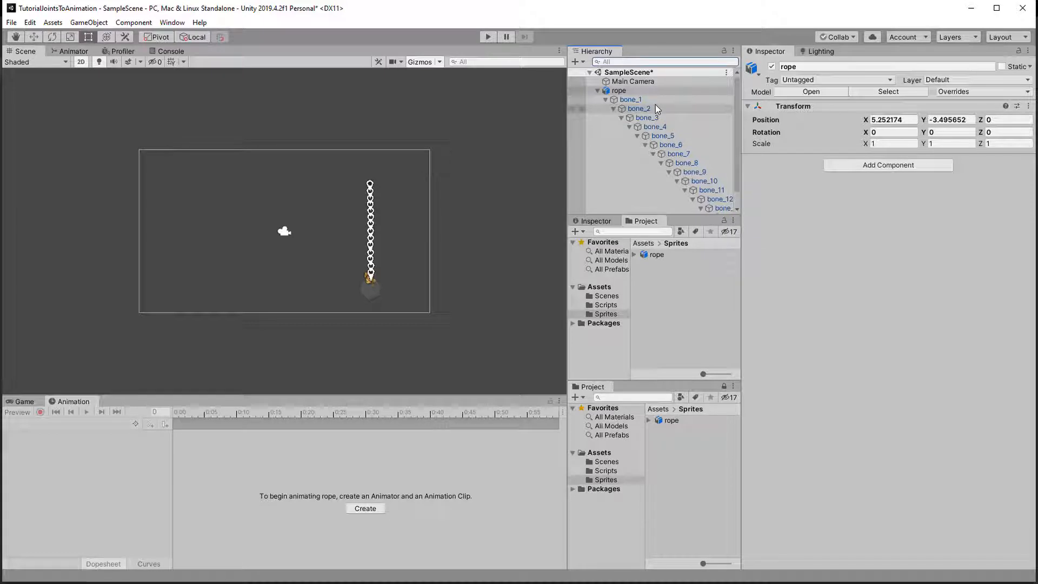
right_click(661, 263)
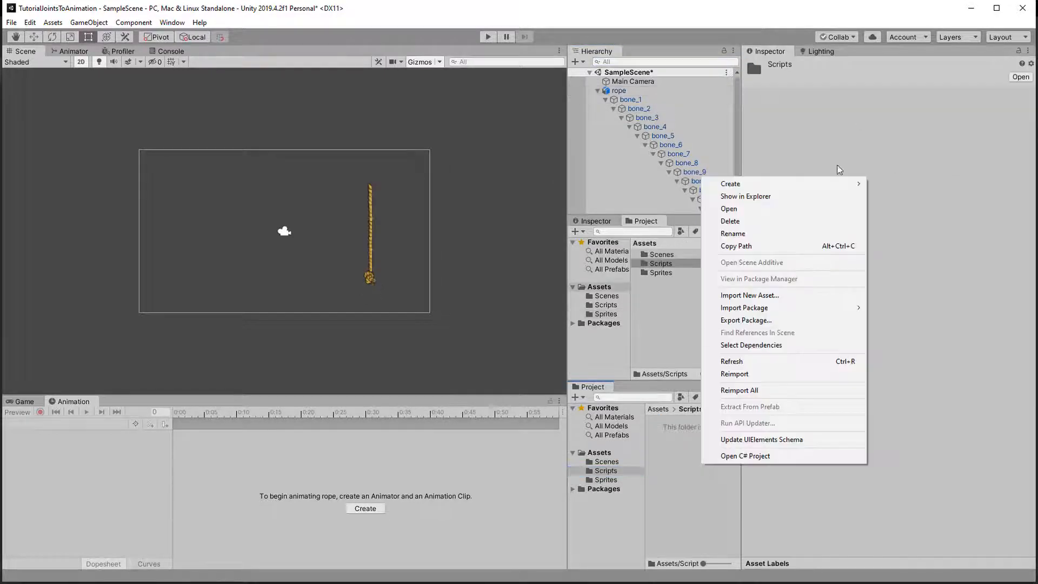
click(729, 183)
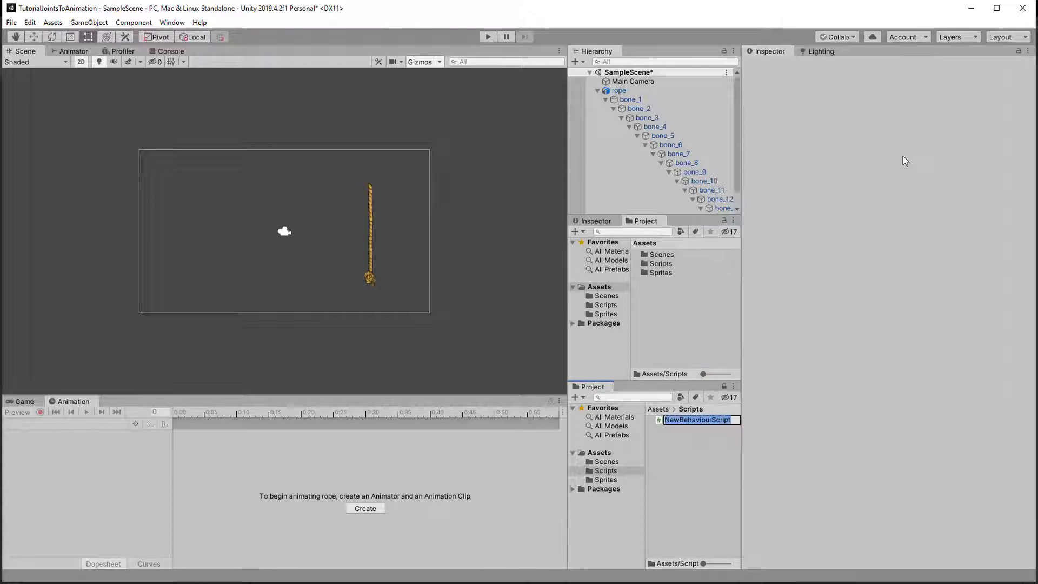
text(JointCreator)
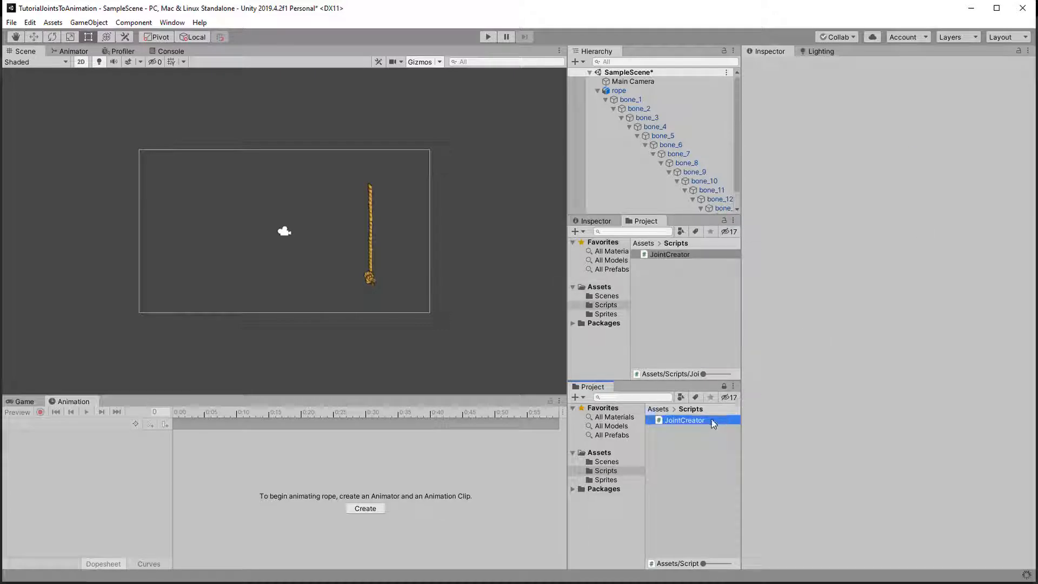
click(684, 419)
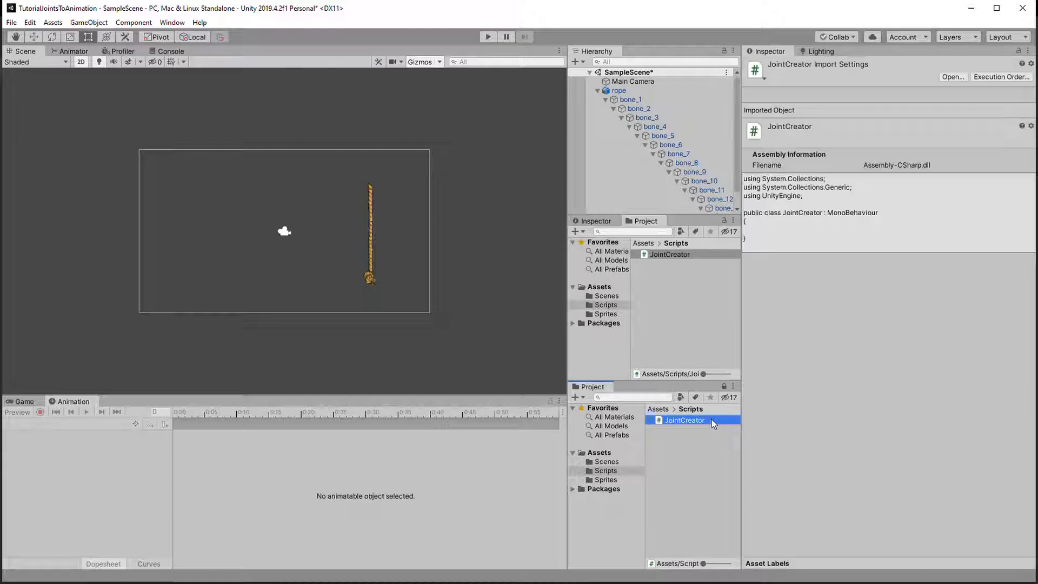
double_click(684, 420)
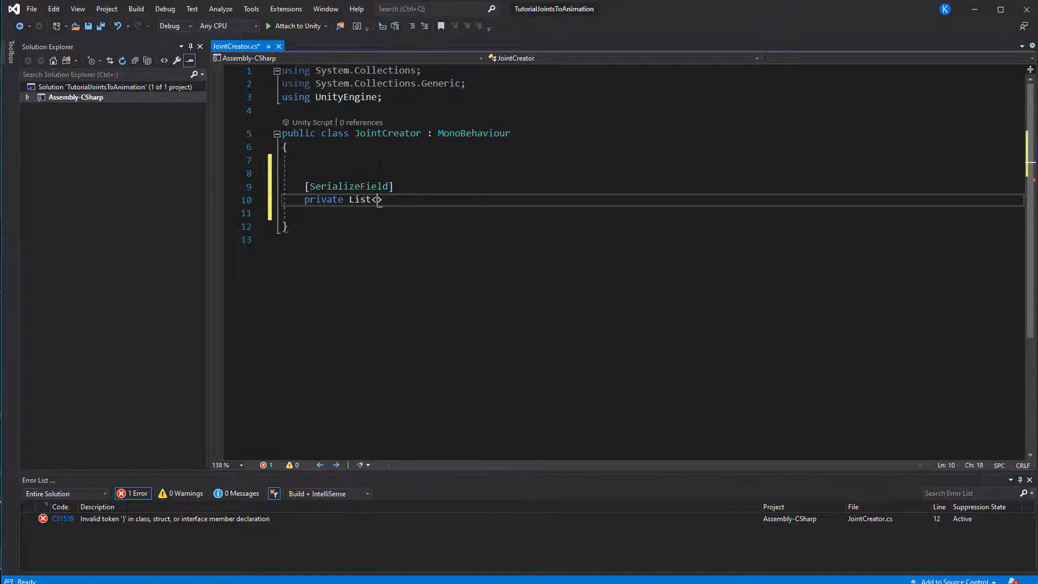
Step: Declare allBones List<GameObject> and a [ContextMenu("CreateJoints")] method that initializes a new list
text(GameObject> allBones;)
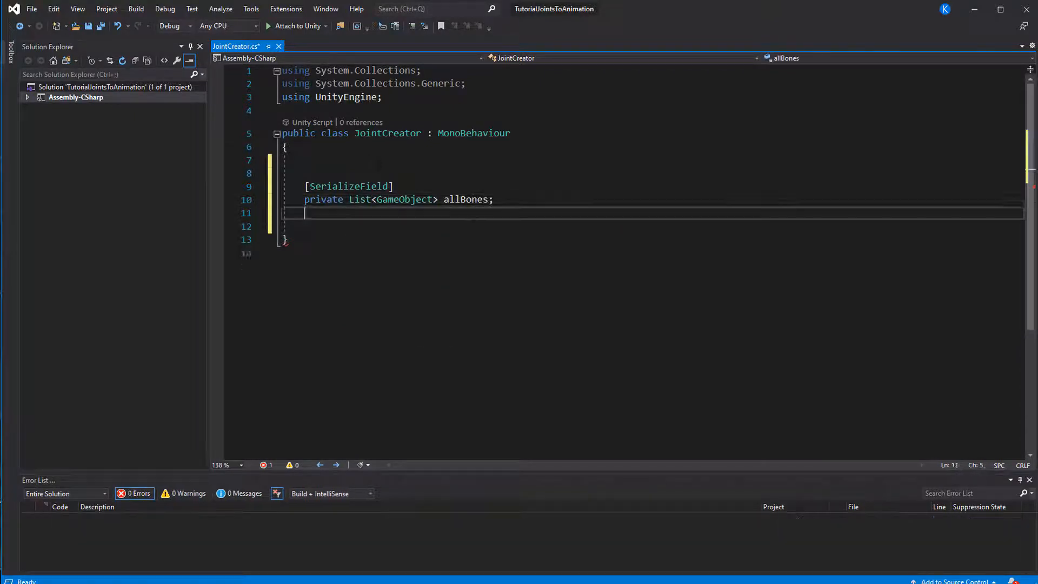
text(private void Create)
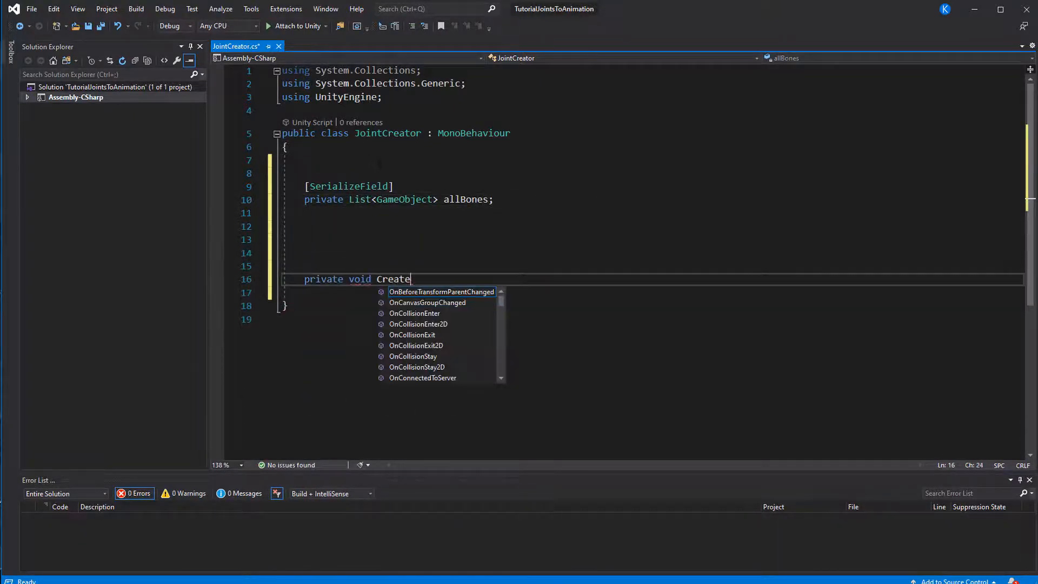
text(Joints())
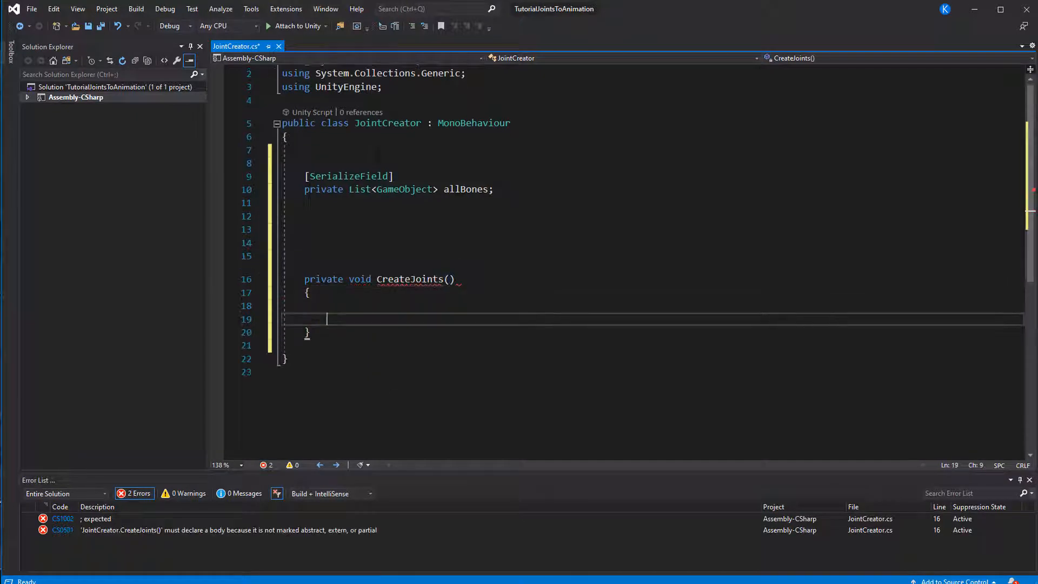
text([ContextMenu()])
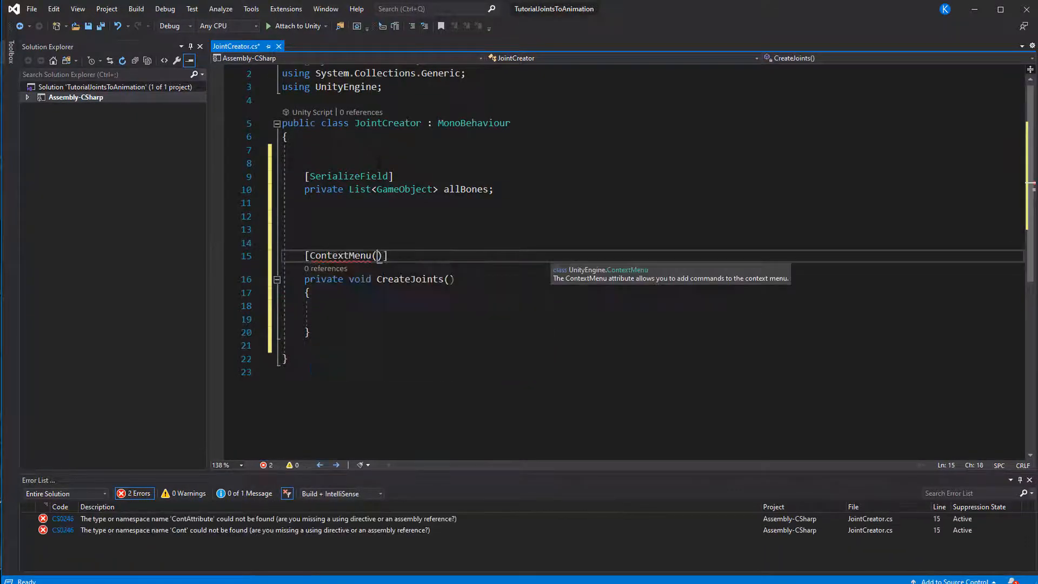
text("CreateJoints")
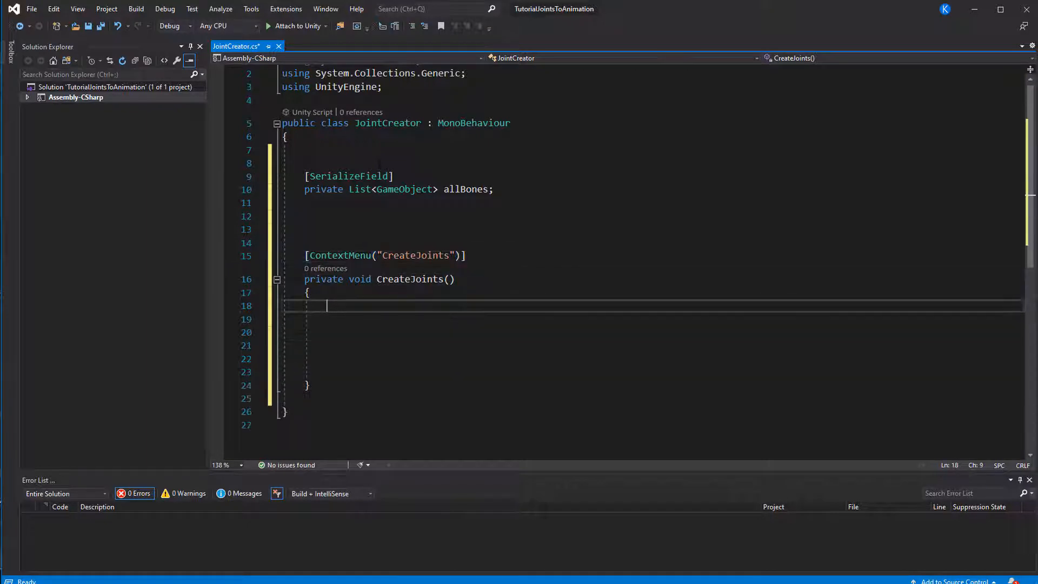
text(allBones = new List<GameObject>();)
text(private void)
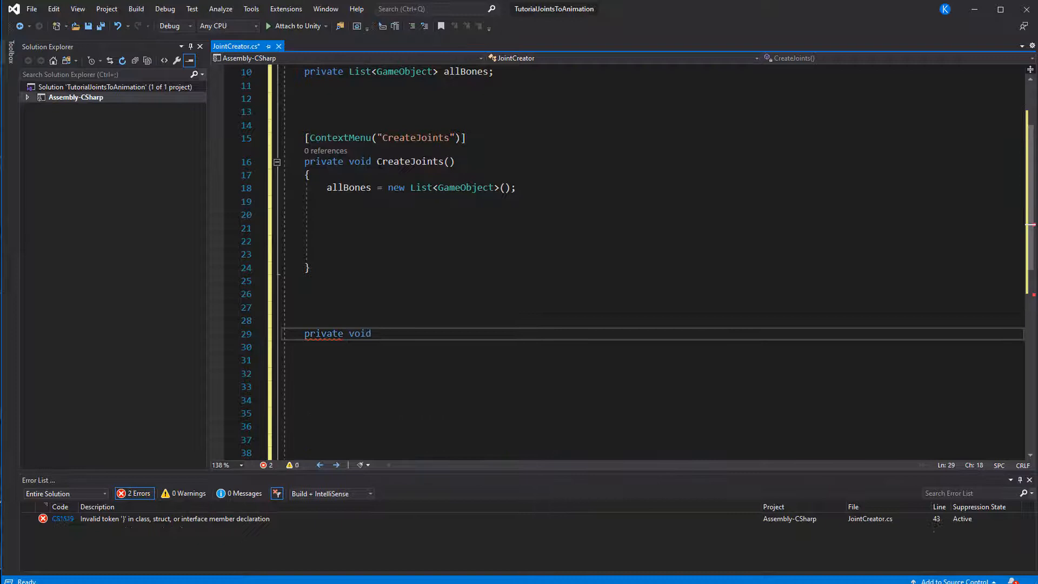
Step: Write GetBone(Transform bone), which adds bones and recurses into children; call GetBone(transform) in CreateJoints
text(GetBone(Transform bone)
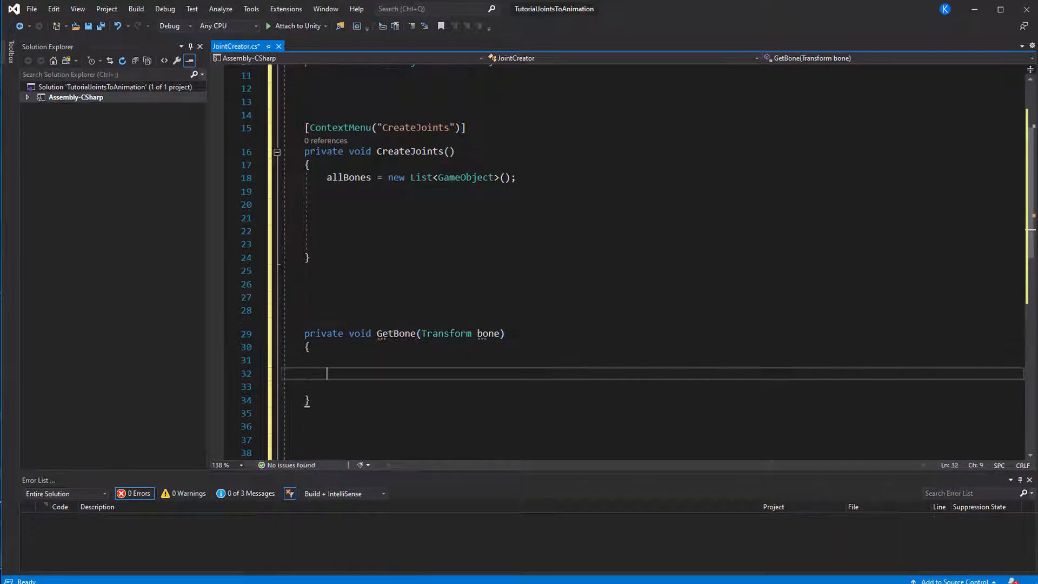
text(allBones.Add(bo)
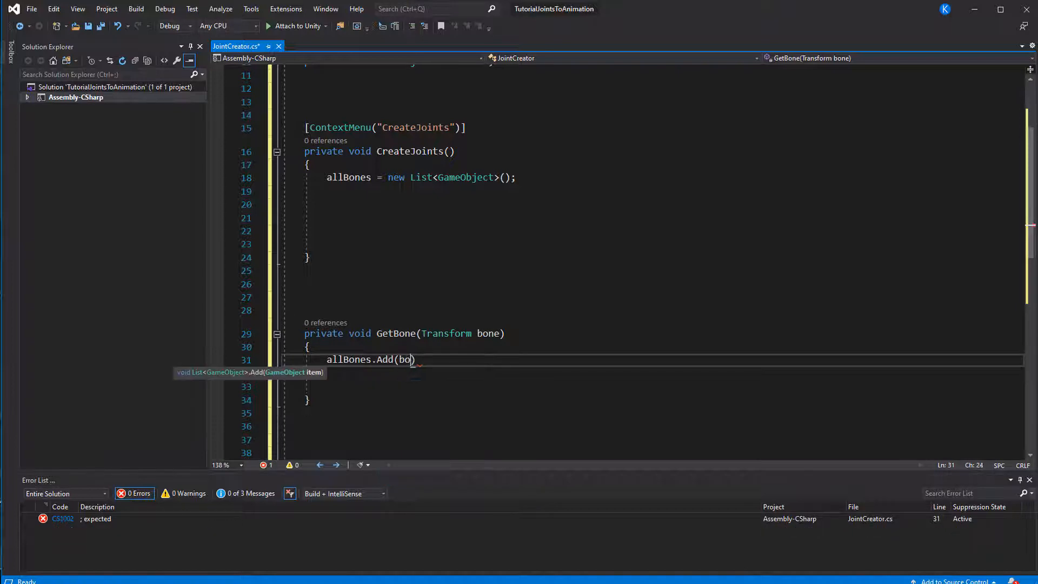
text(ne.gameObject);)
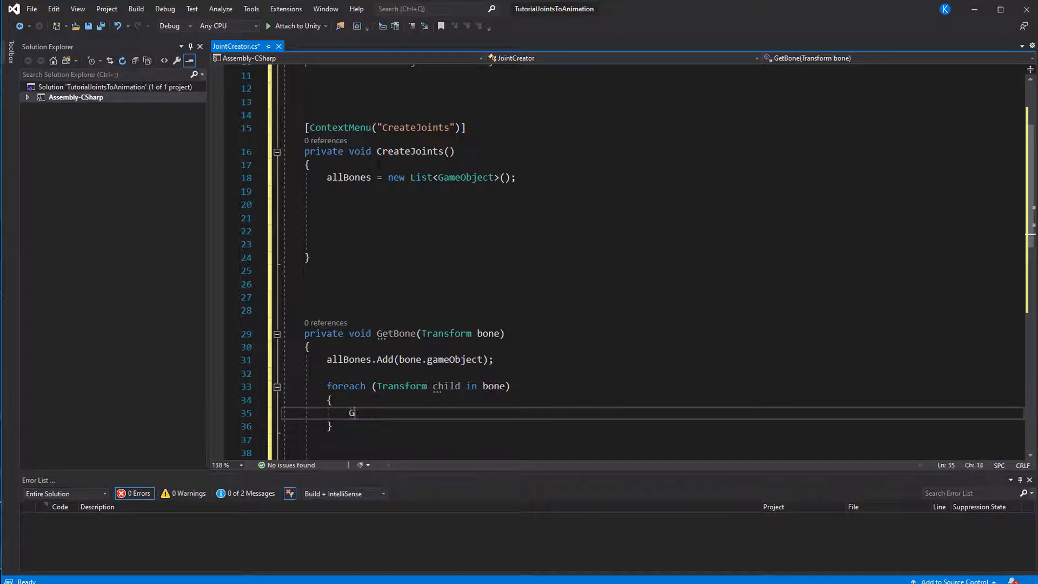
text(etBone(child);)
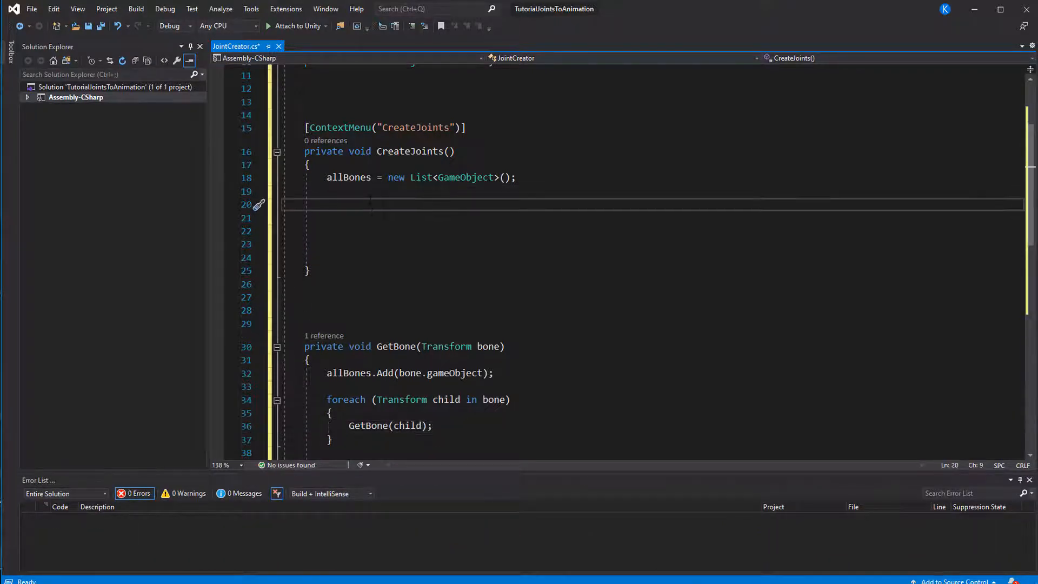
text(GetBone(transform)
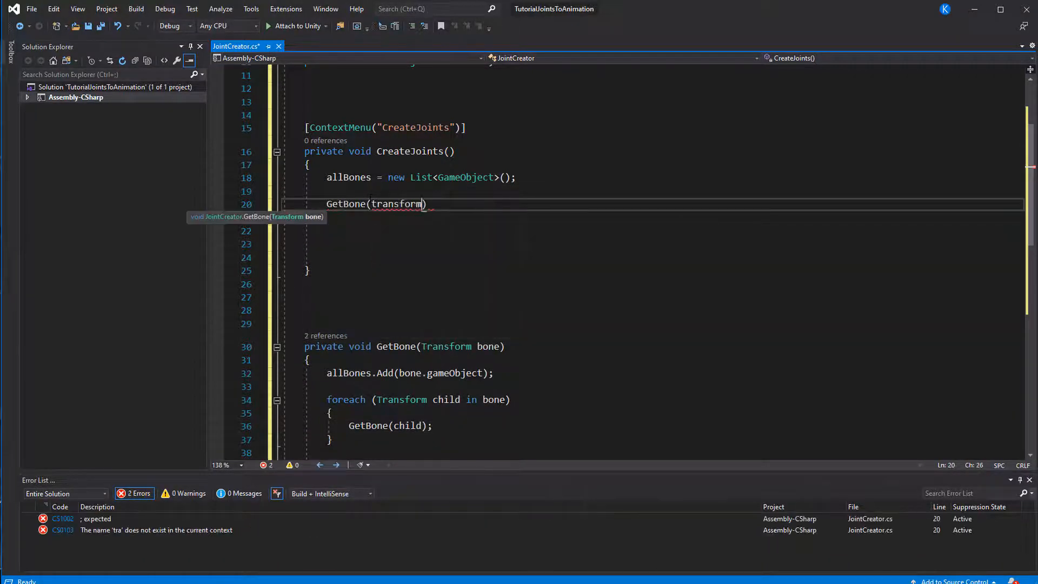
text(;)
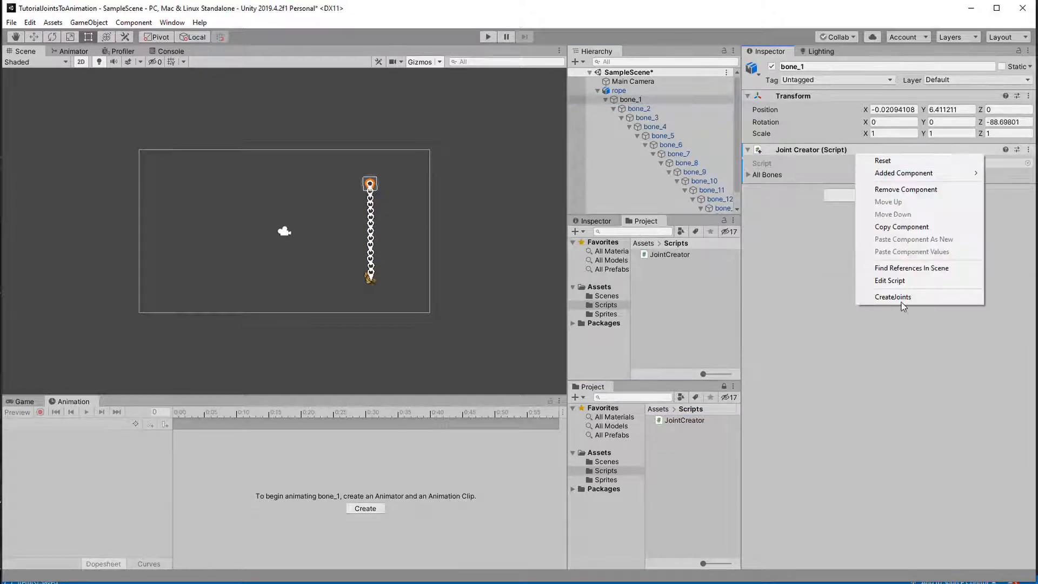
Step: Run CreateJoints from bone_1's Joint Creator gear menu and inspect the rope end in the Scene view
click(893, 297)
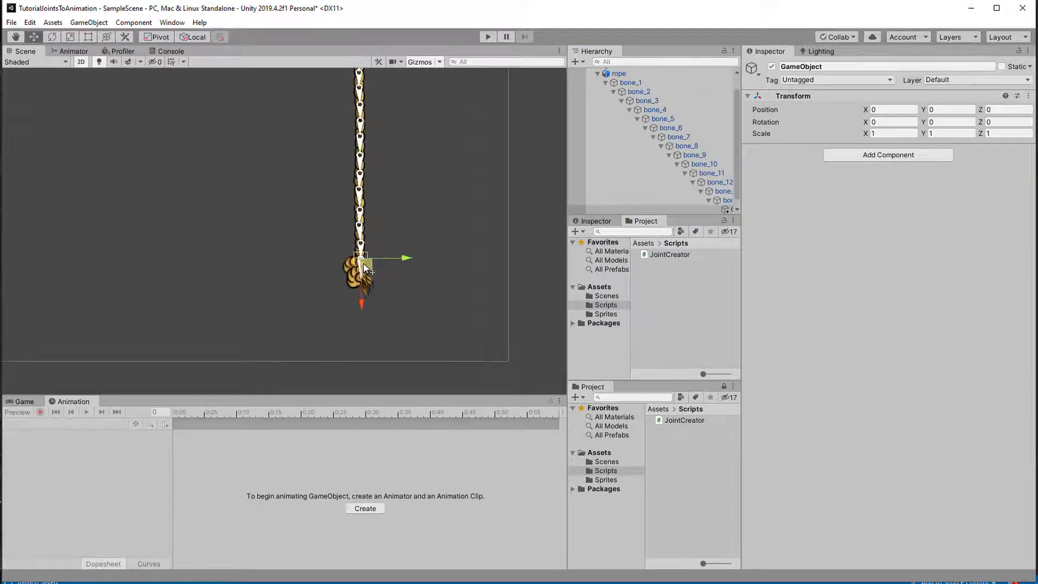
drag(361, 258, 364, 286)
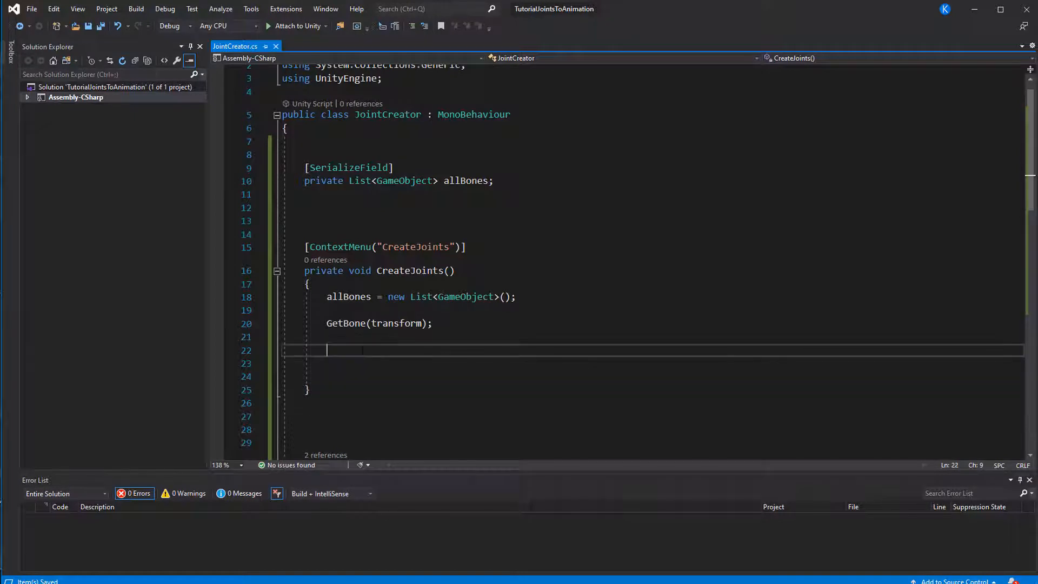
Step: Add a for loop over allBones.Count calling AddComponent<HingeJoint2D>() on each bone
text(for (int i = 0; i < a; i++)
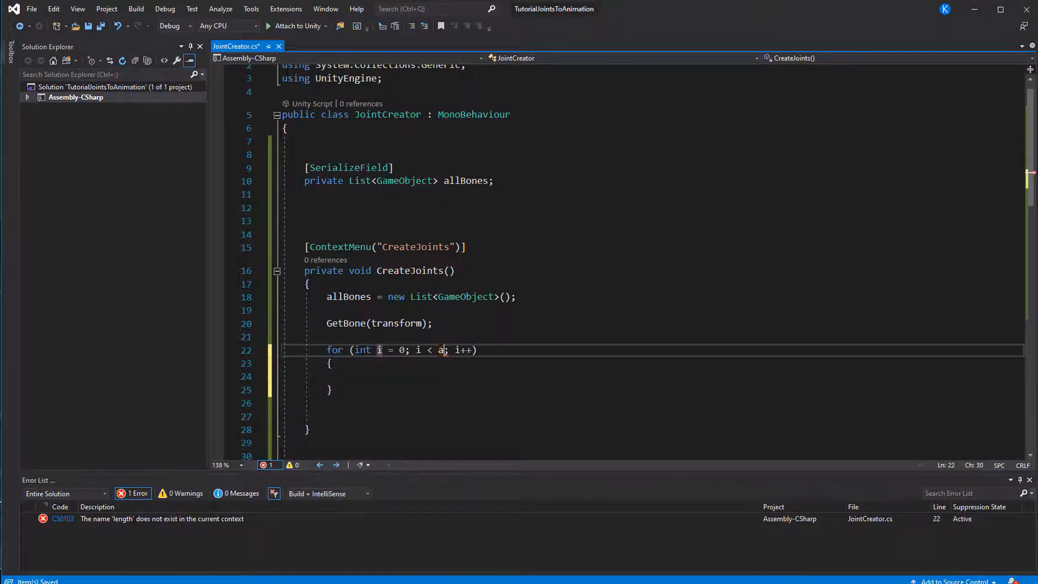
text(llBones.Count)
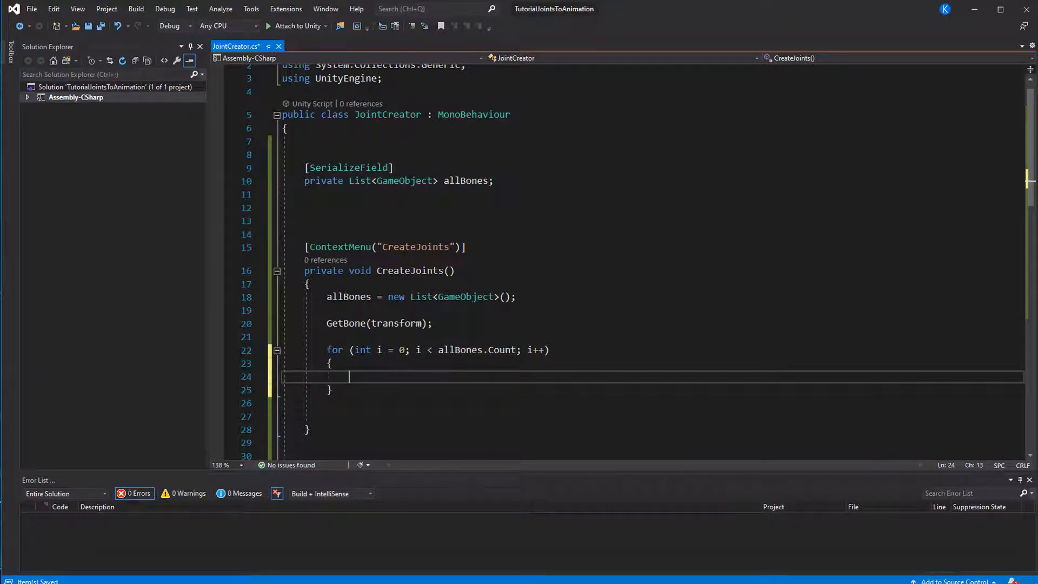
text(a)
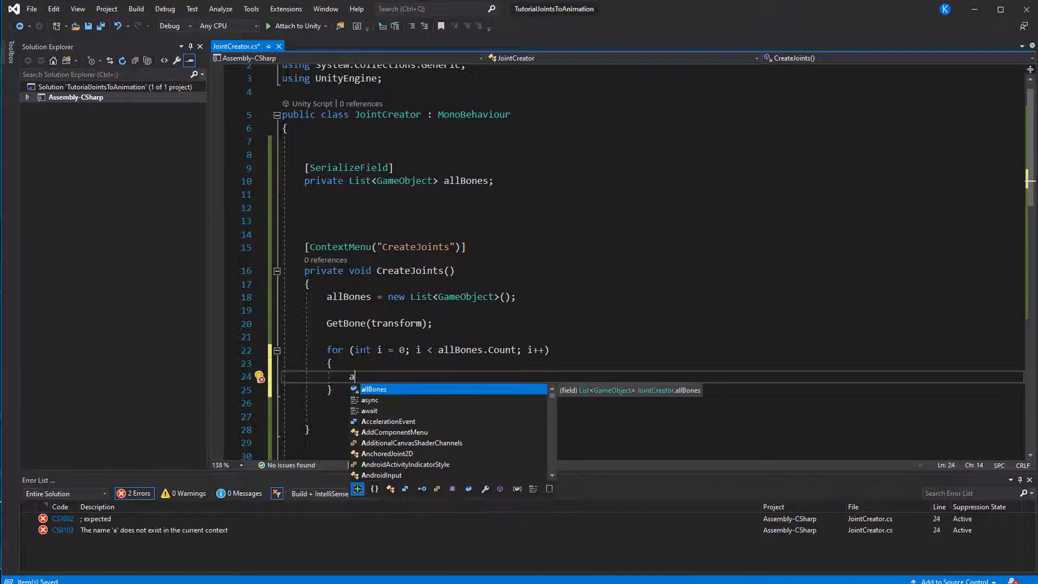
text(llBones[i].)
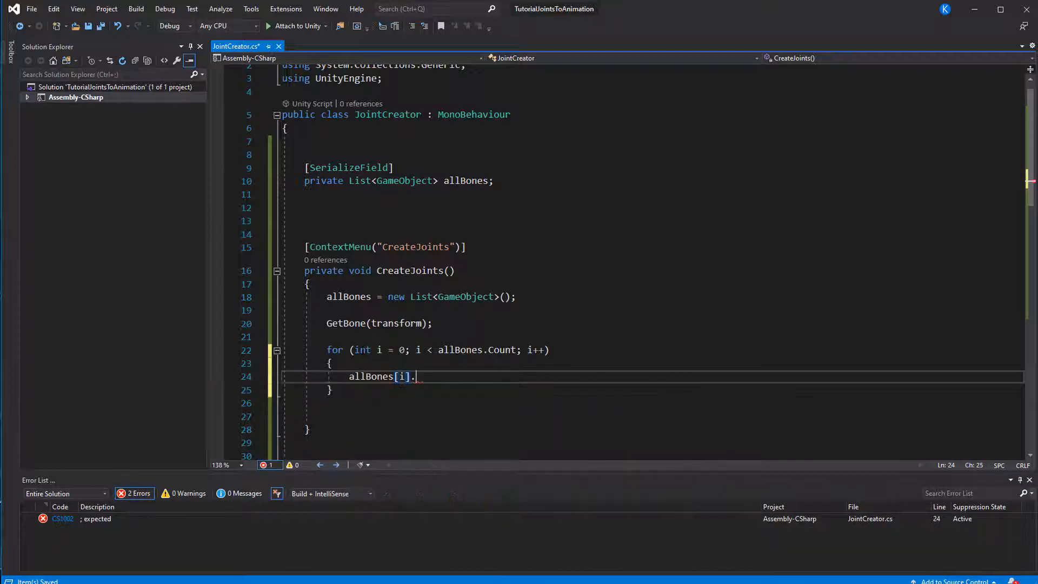
text(AddComponent)
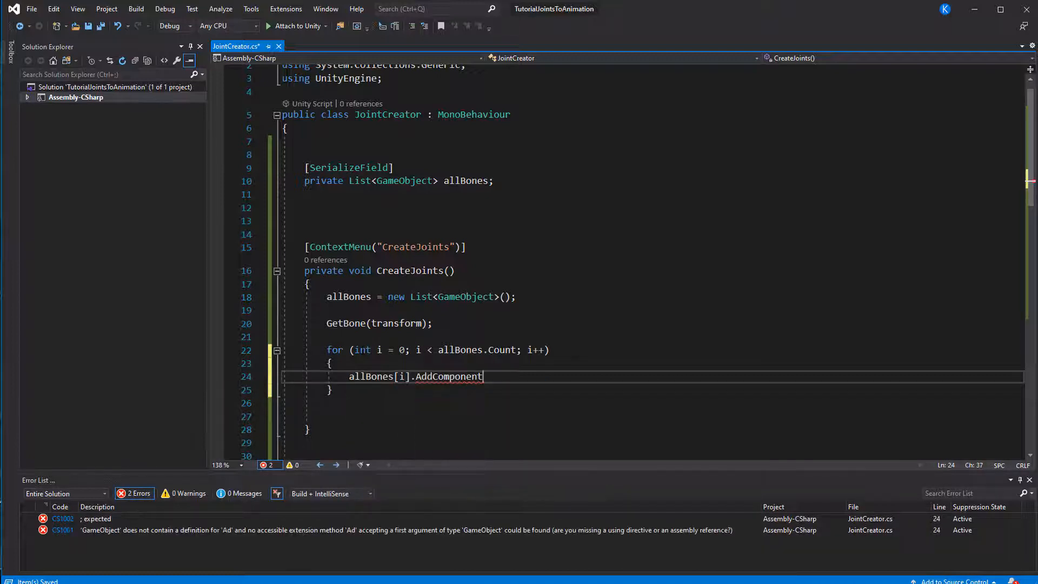
text(<>)
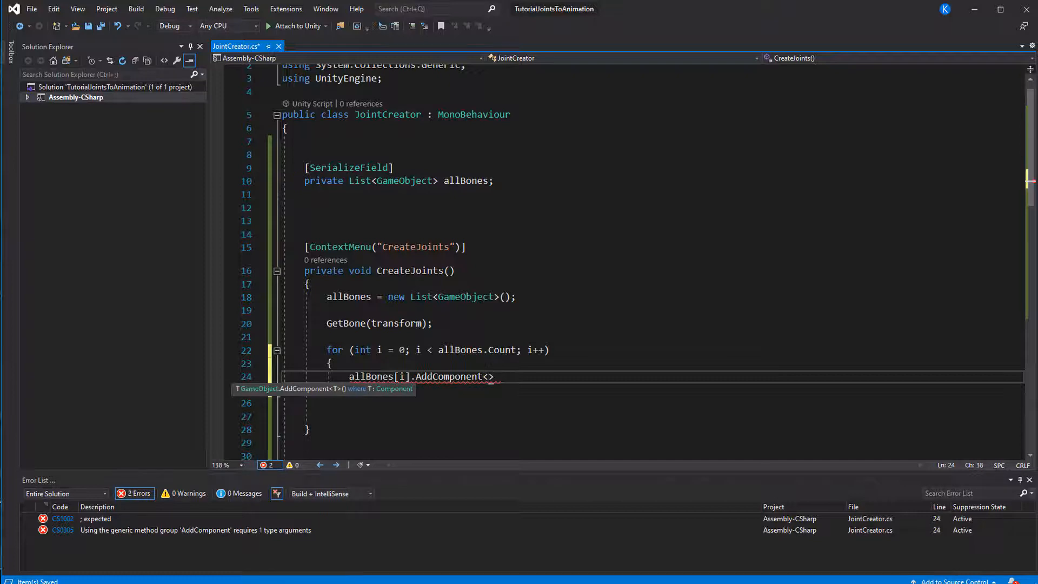
text(HingeJoint2D)
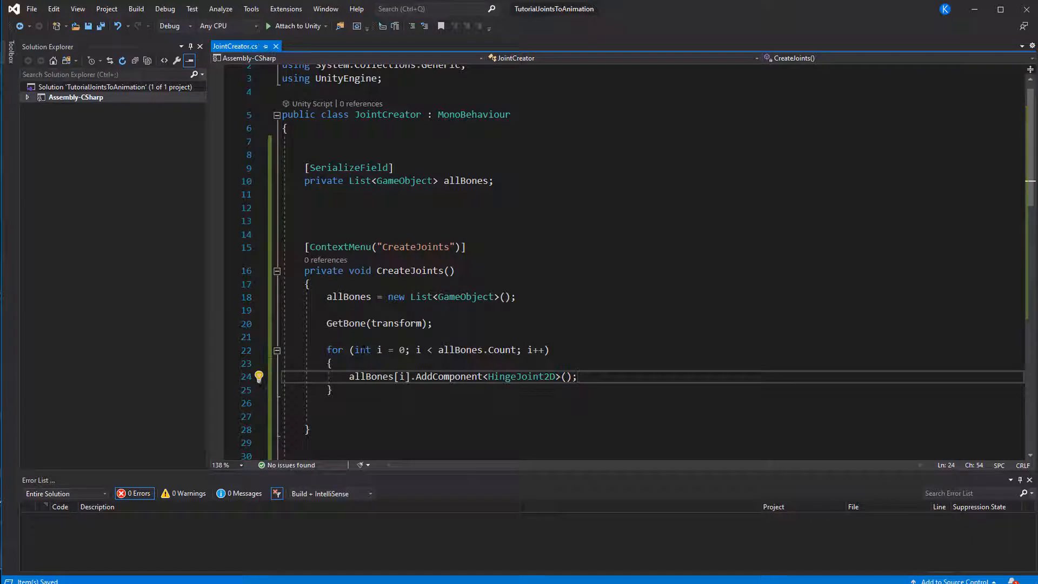
mouse_move(404, 376)
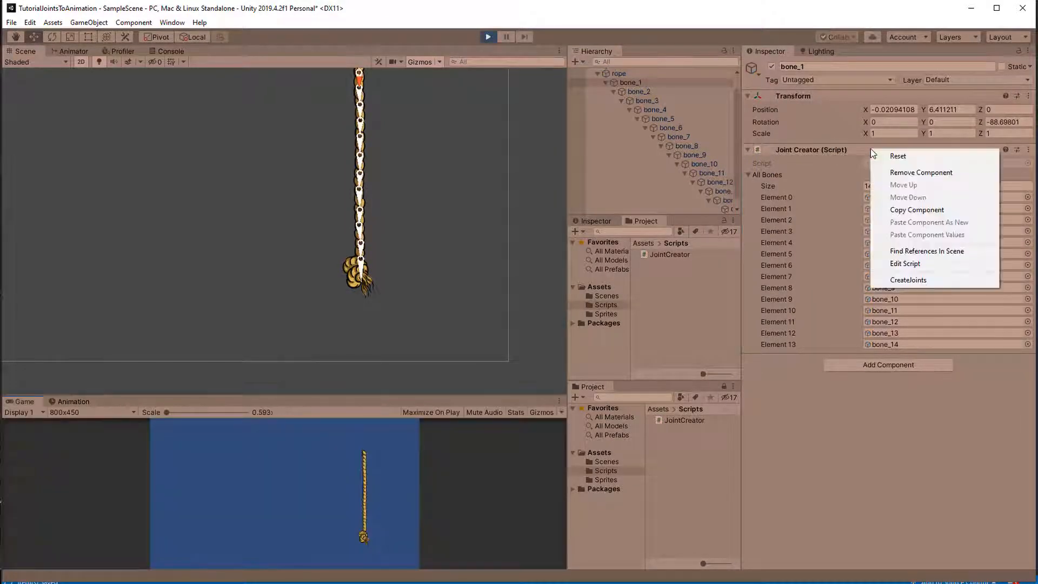
Step: In Play mode, run CreateJoints and check the Connected Rigid Body on bone_2 through bone_4
click(908, 279)
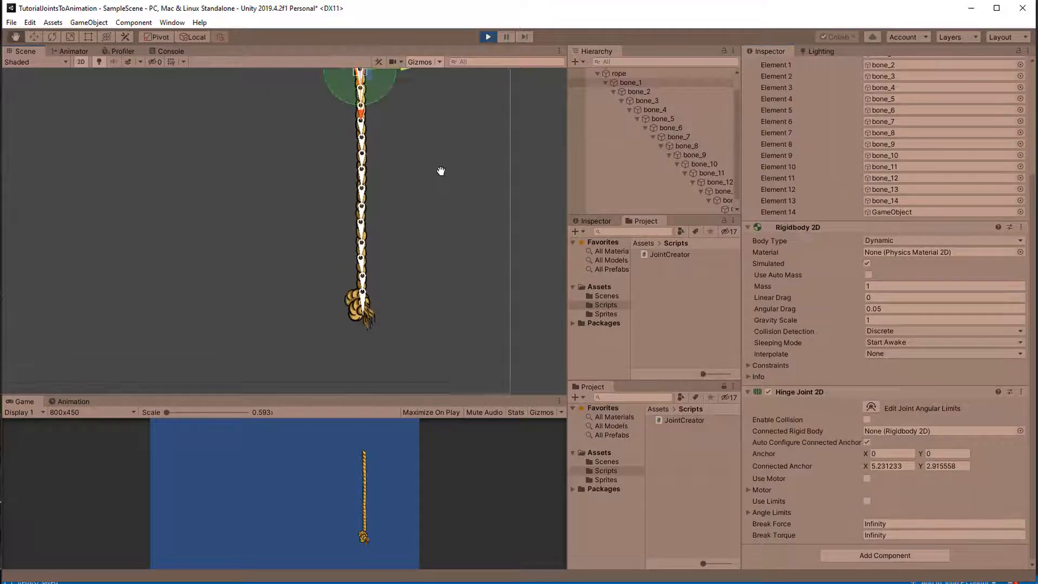
click(655, 100)
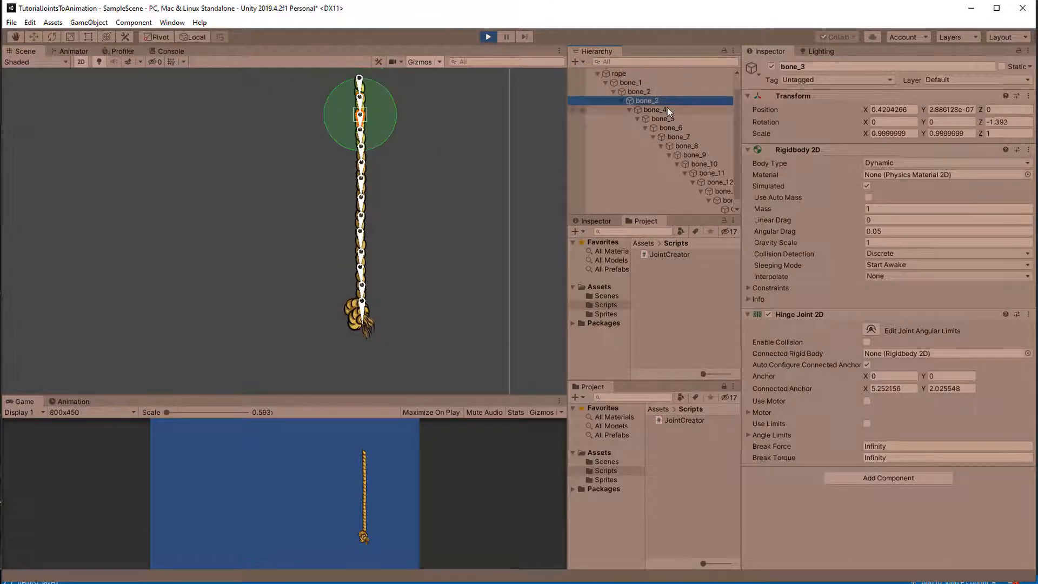
click(637, 91)
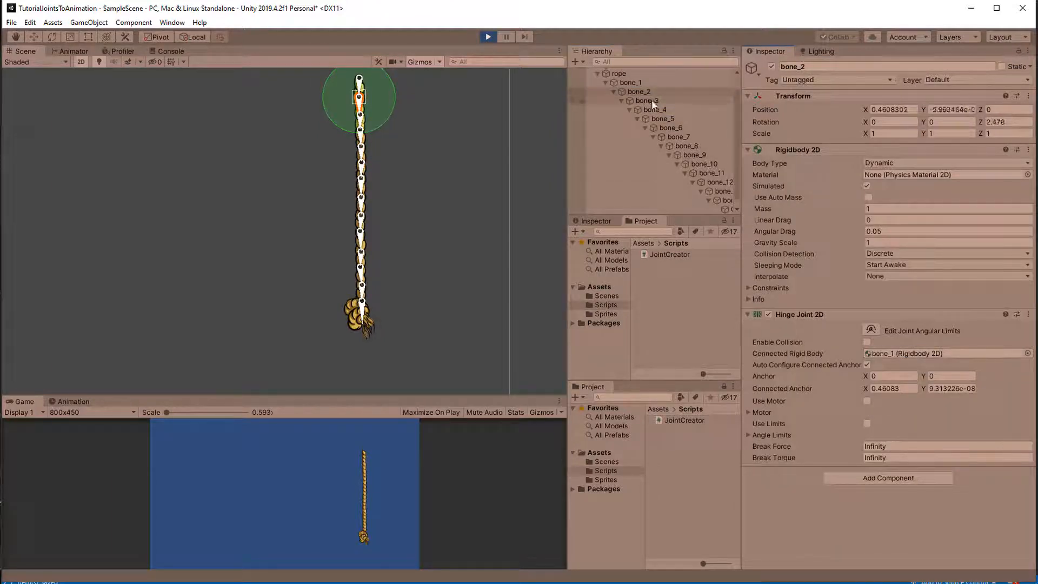
click(647, 100)
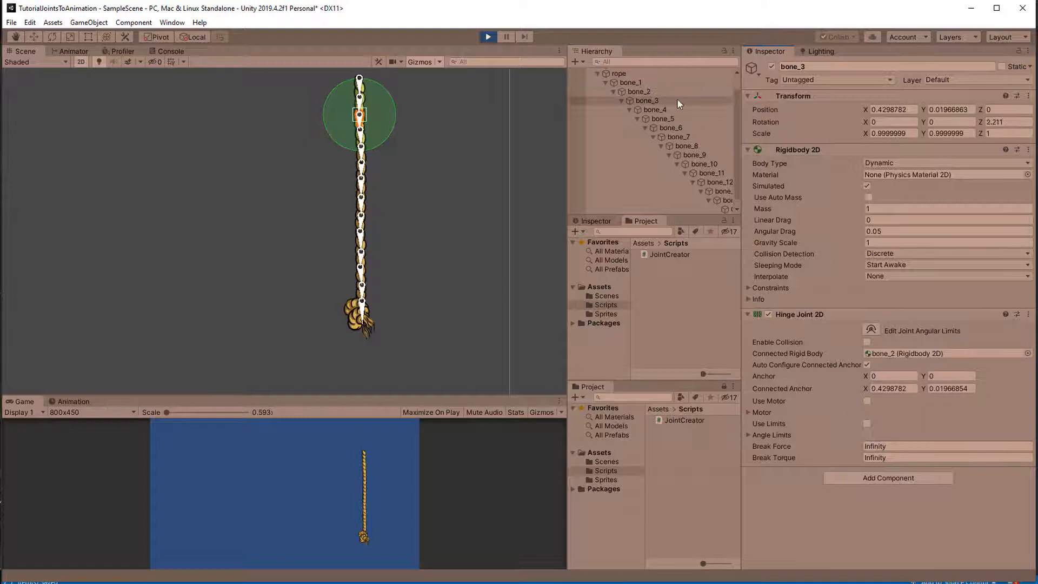
click(655, 109)
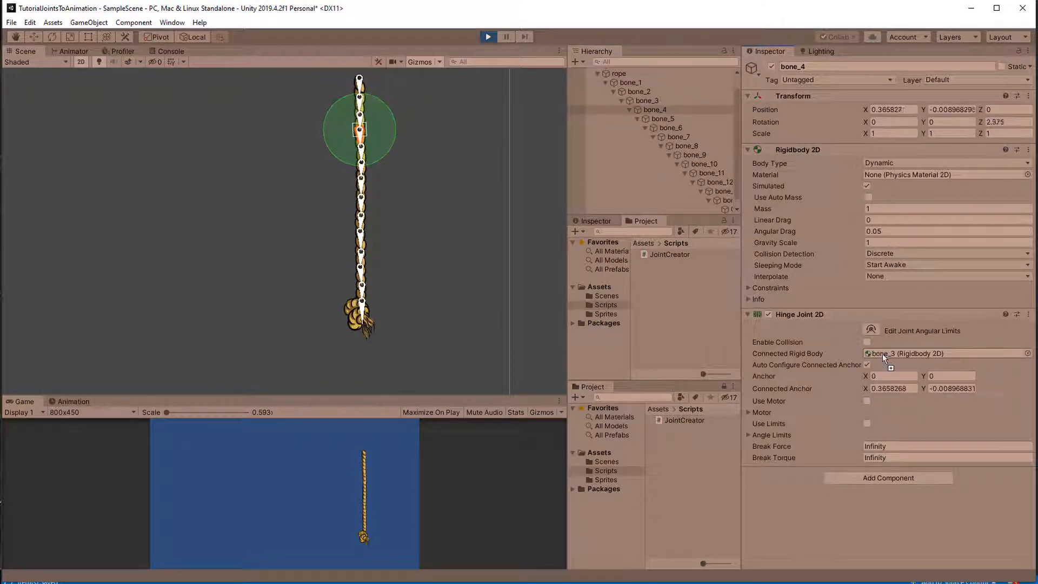
click(662, 118)
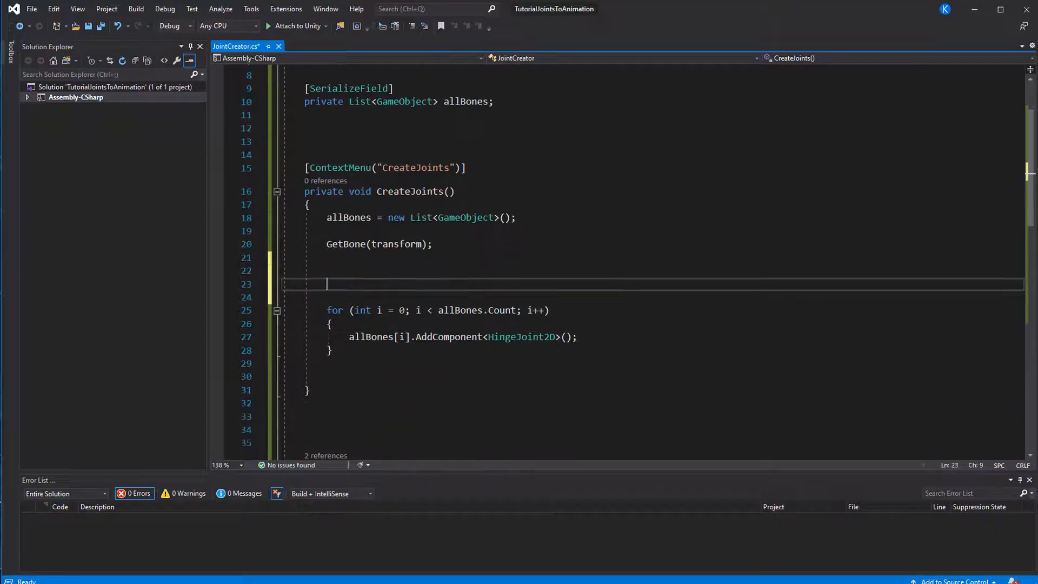
Step: Declare previousRB as null, set each hinge's connectedBody to it, then update it per bone
text(Rigidbody2D previousRB)
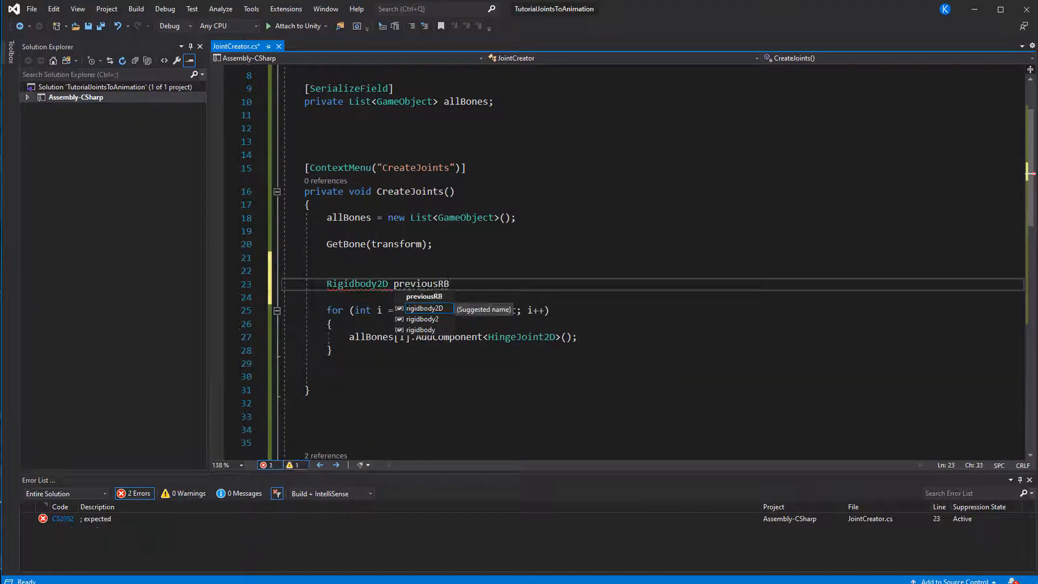
text(= null;)
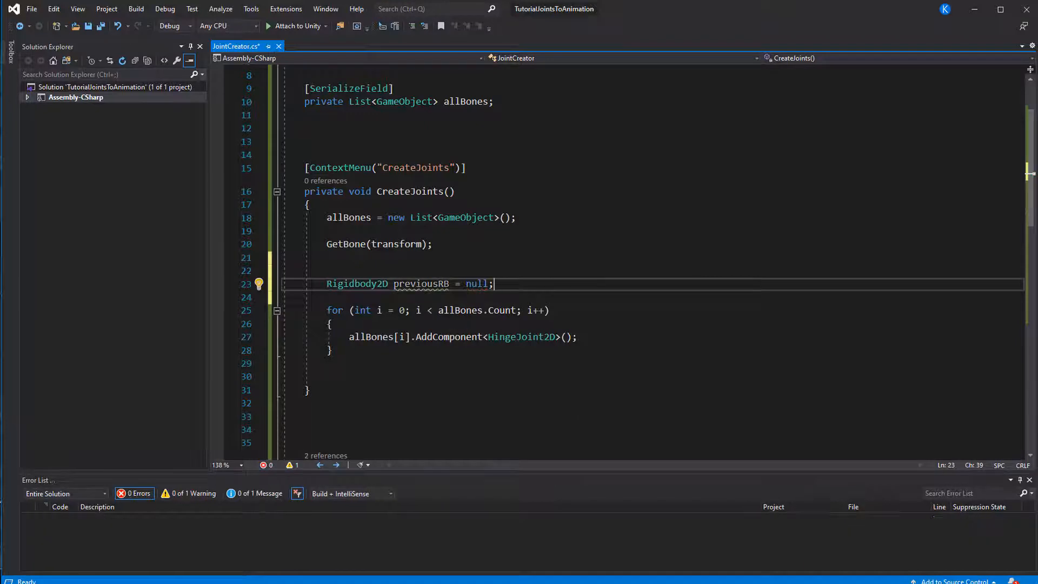
text(a)
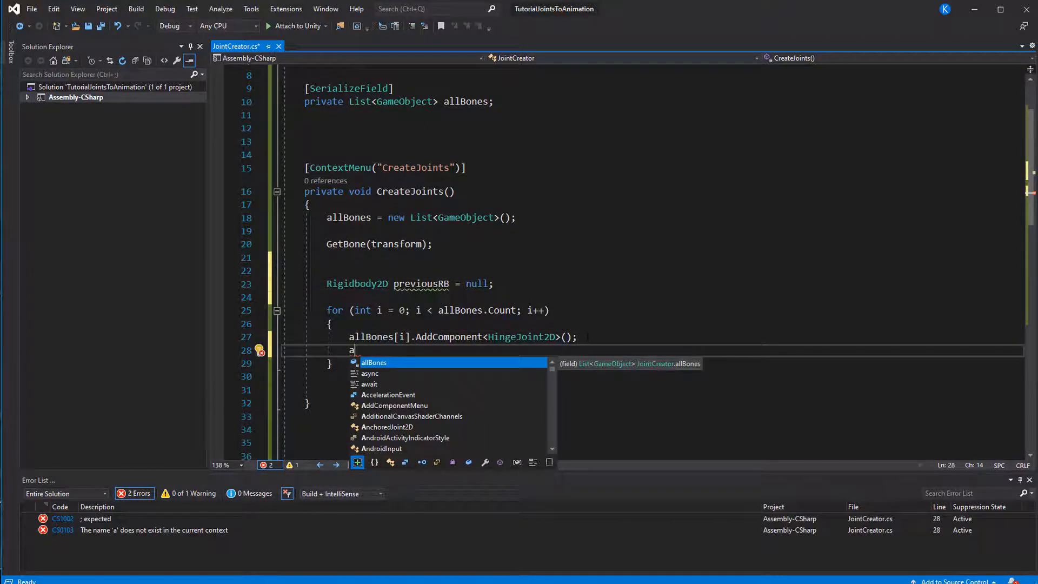
text(allBones[i].GetComponent<Rig)
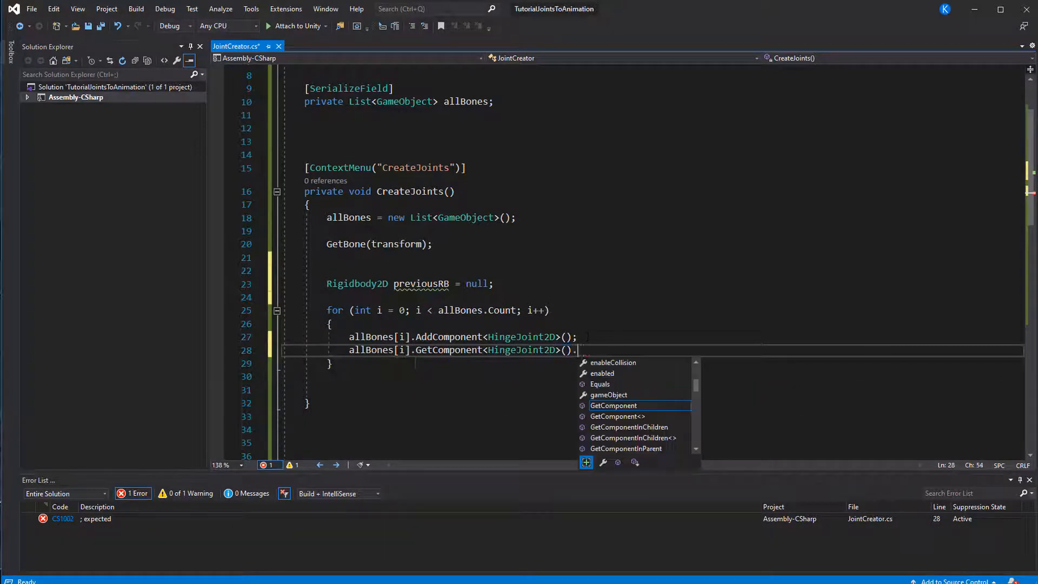
text(connectedBody = previousRB;)
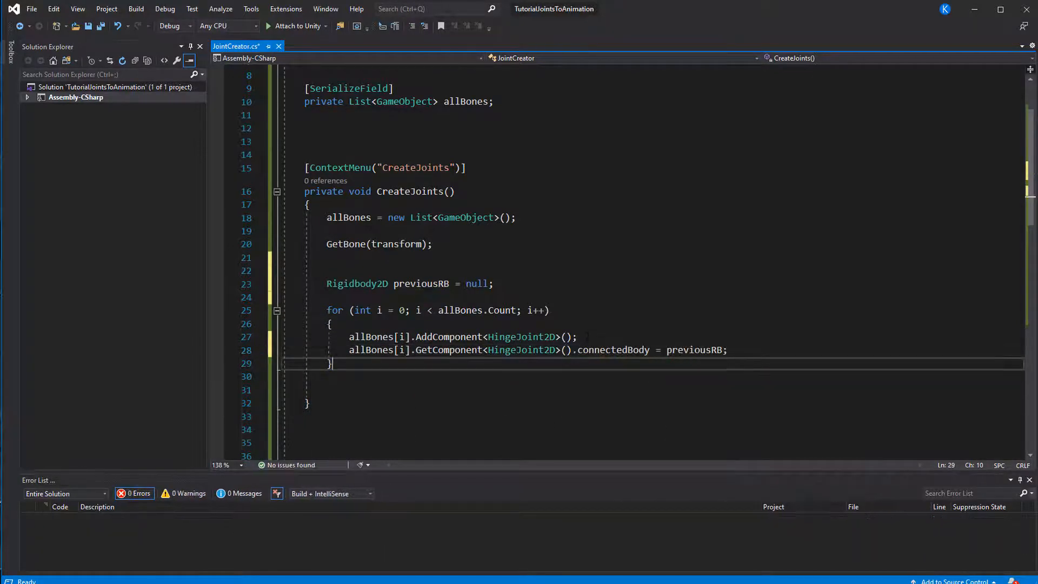
text(previousRB =)
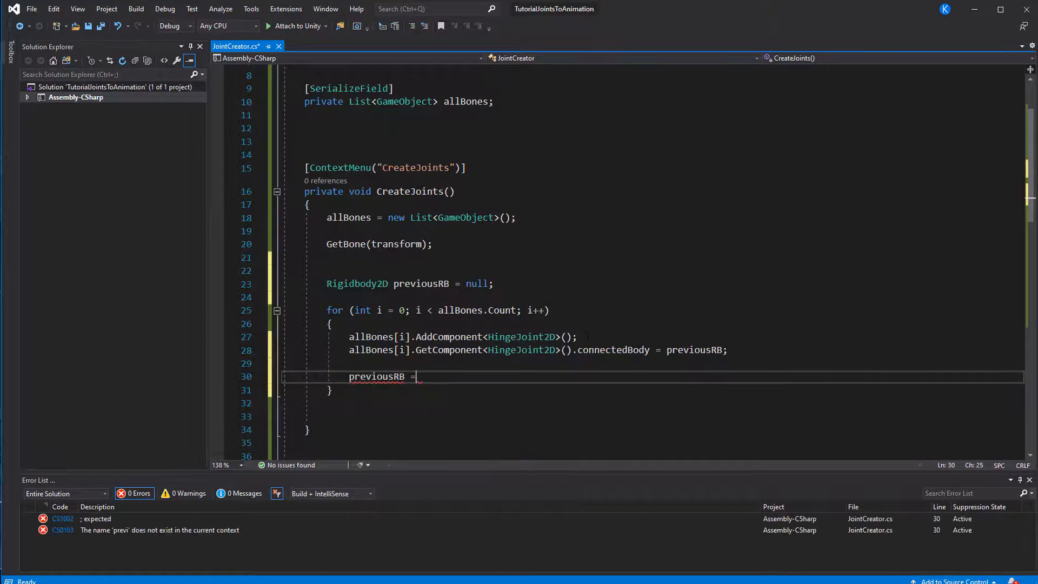
text(allBones[i].GetComponent<Rigid)
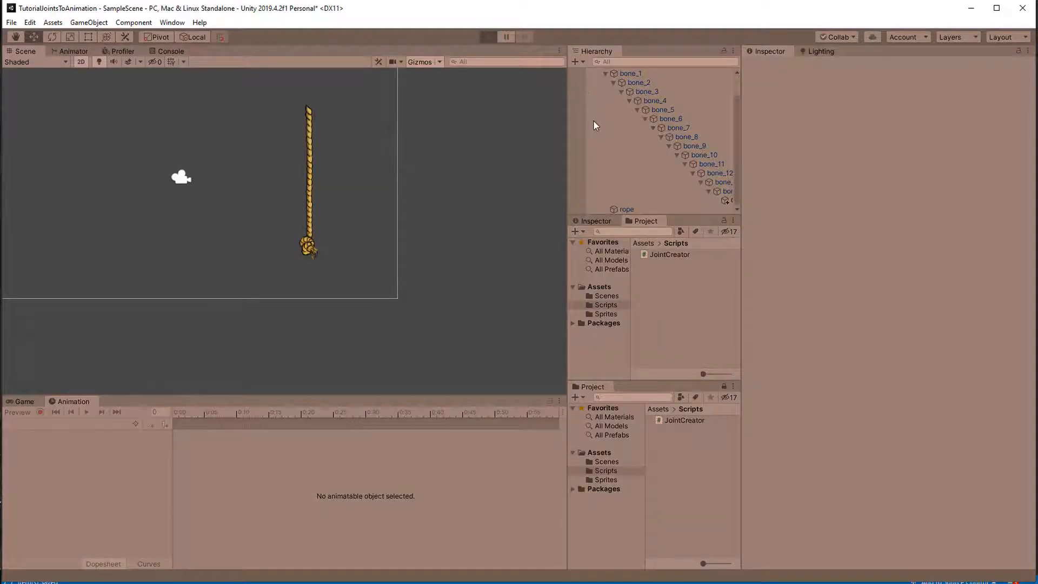
Step: Create the ApplyForce C# script and open it in Visual Studio
click(487, 36)
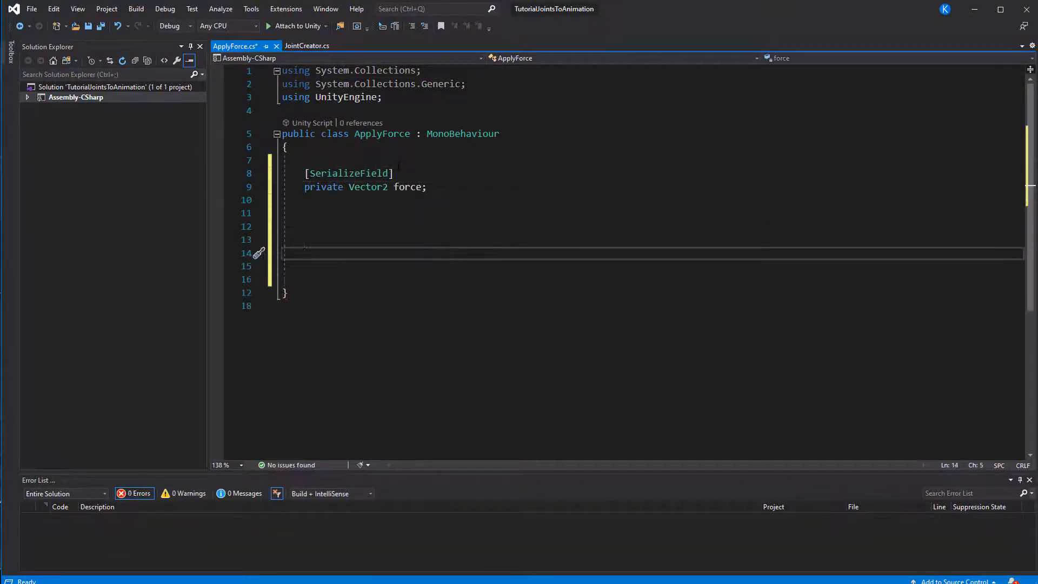
Step: Add a Rigidbody2D AddForce(force) else branch and a ContextMenu attribute to the force method
text(private void ApplyForce())
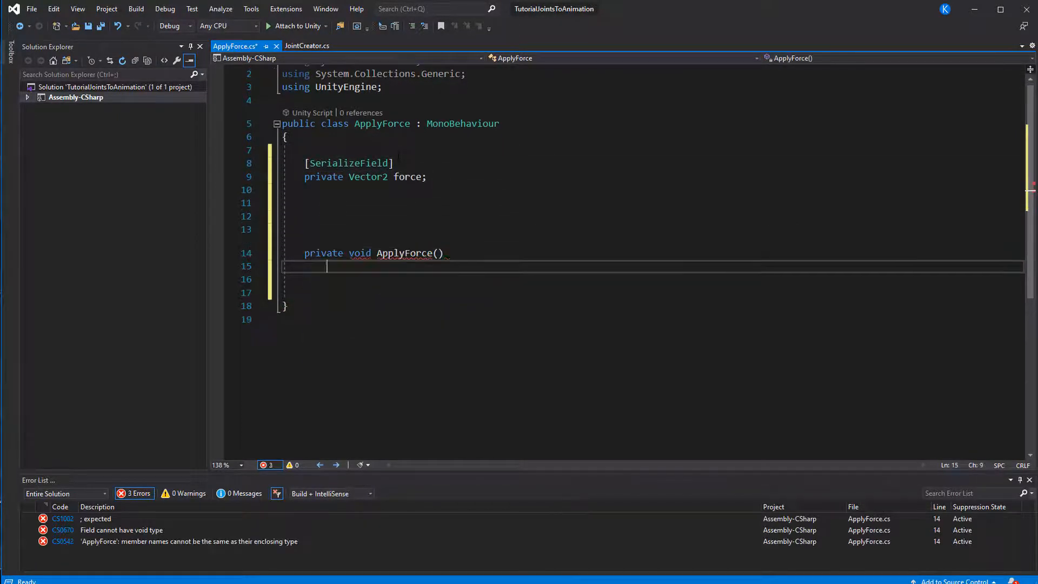
text(Rigidbody rb = GetComponent<Rigidbody>();)
text(rb.AddForce(force);)
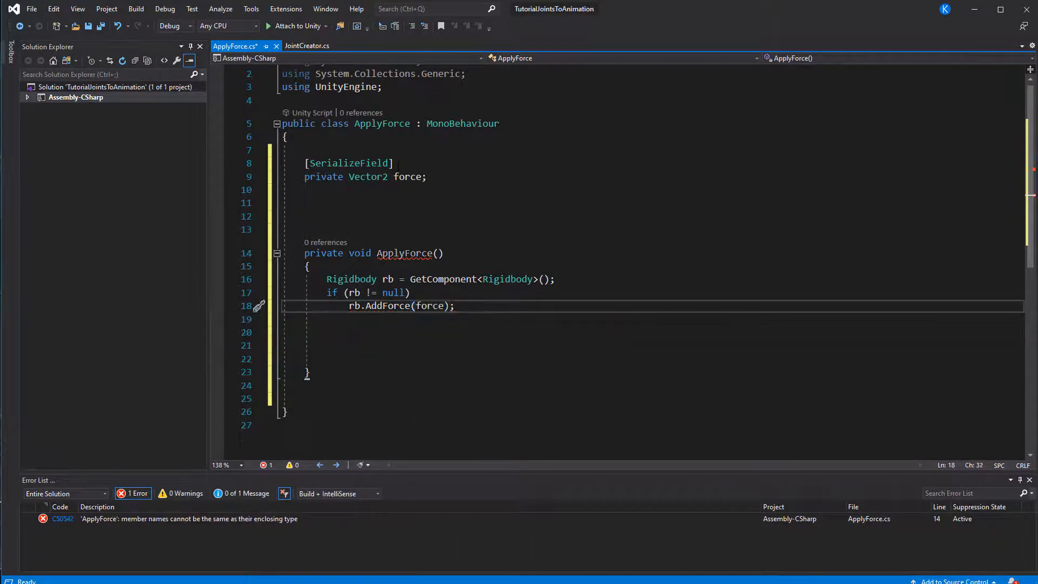
text(else)
click(652, 345)
text(Rigidbody2D rb2D = GetComponent<Rigidbody2D>();)
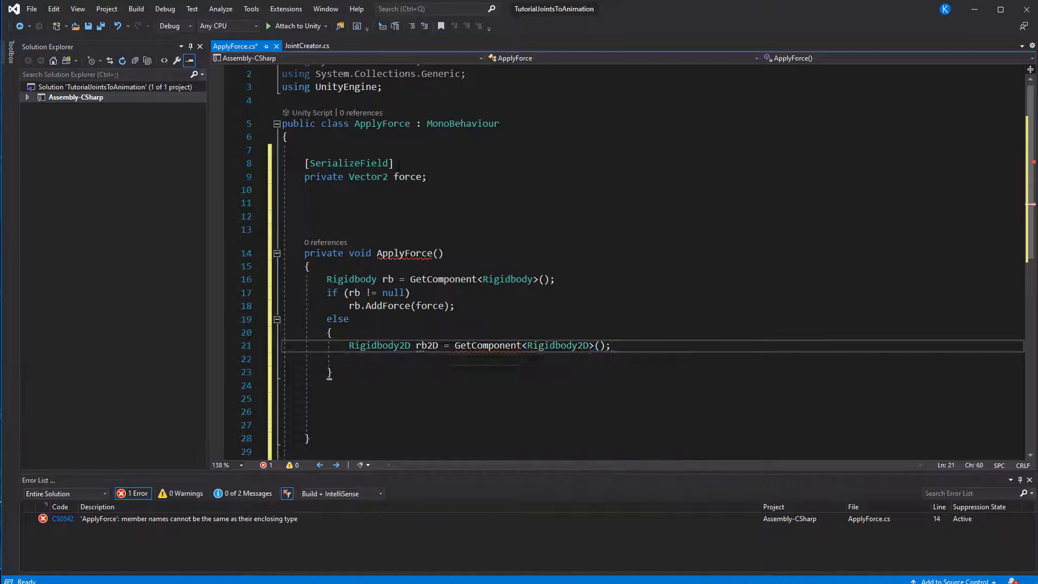
text(if(rb2D != null)
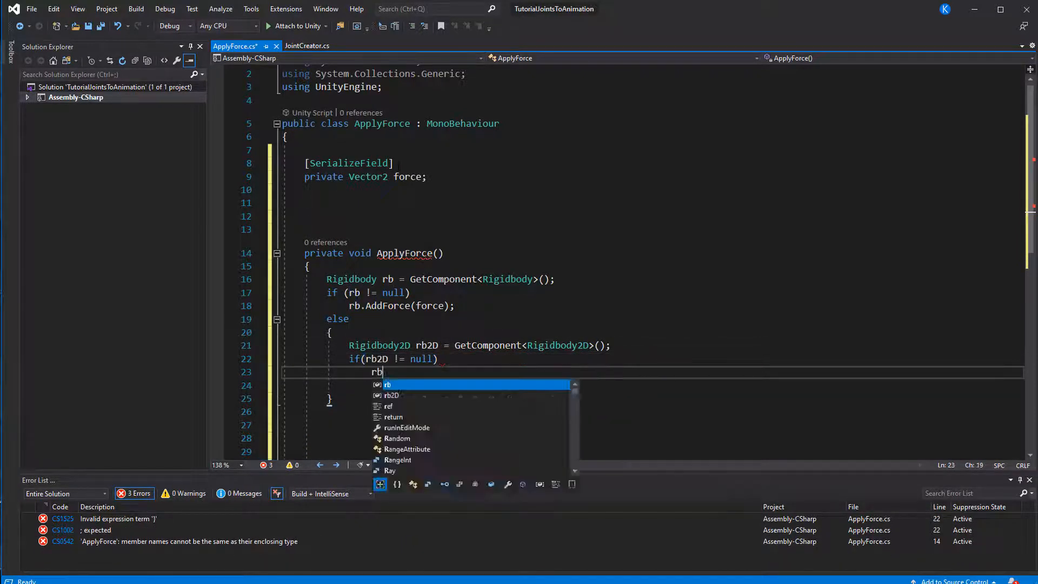
text(2D.AddForce(force);)
click(379, 252)
text(ToJoint)
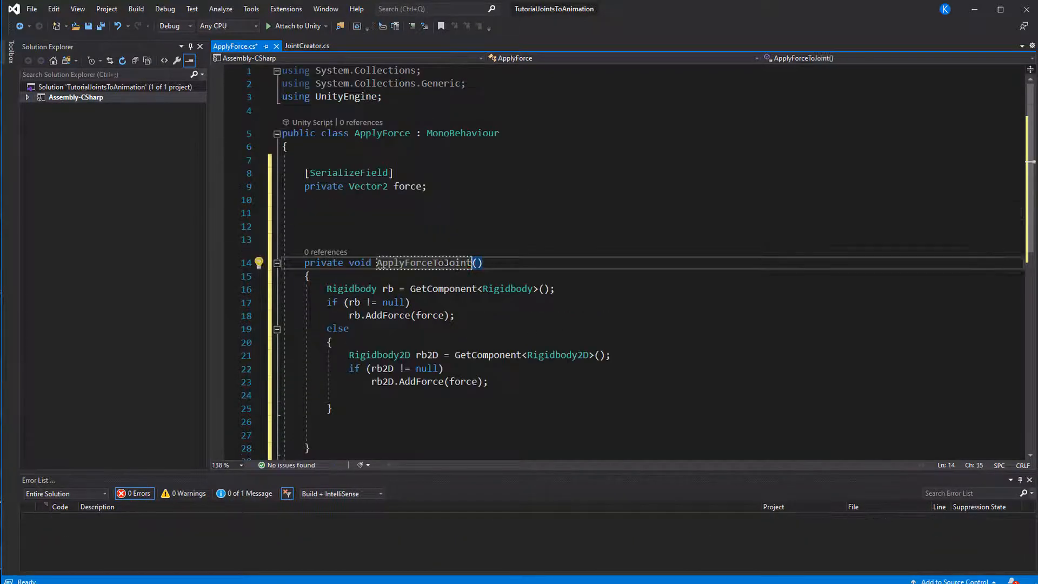
text([ContextMenu("Applu")])
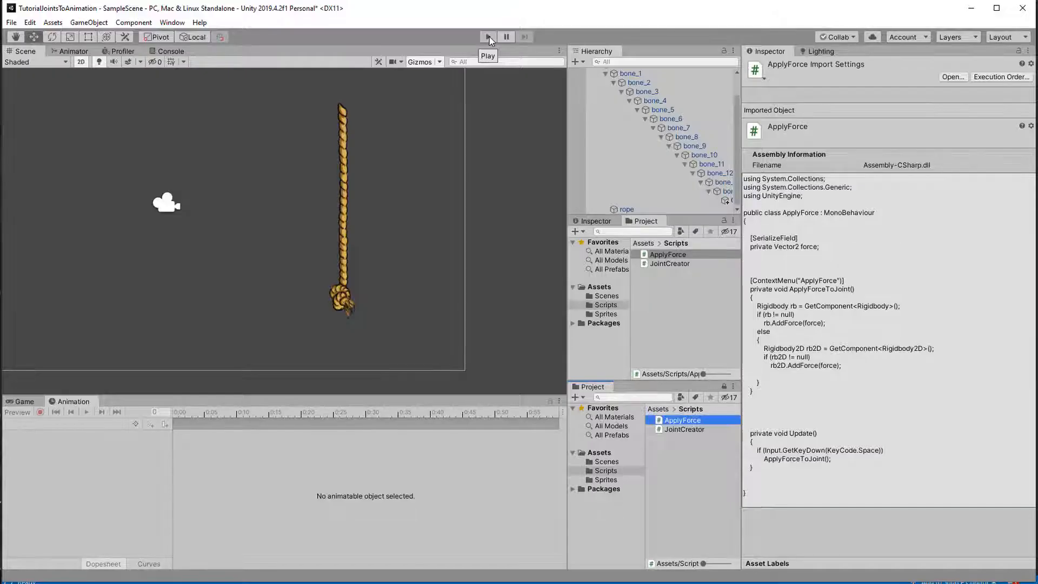
Step: In Play mode, run CreateJoints from bone_1 and add Apply Force to bone_13
click(487, 36)
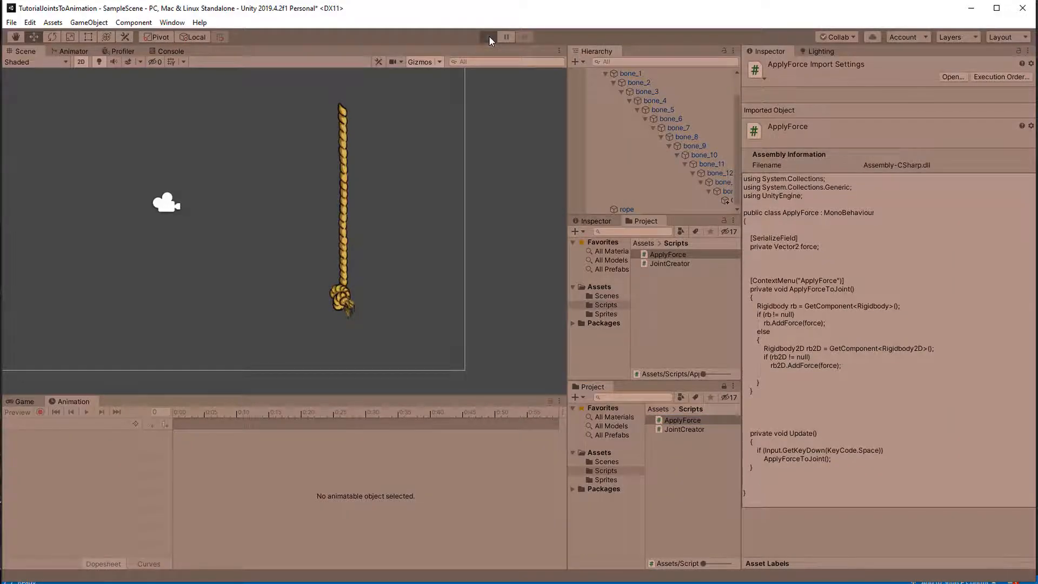
click(488, 36)
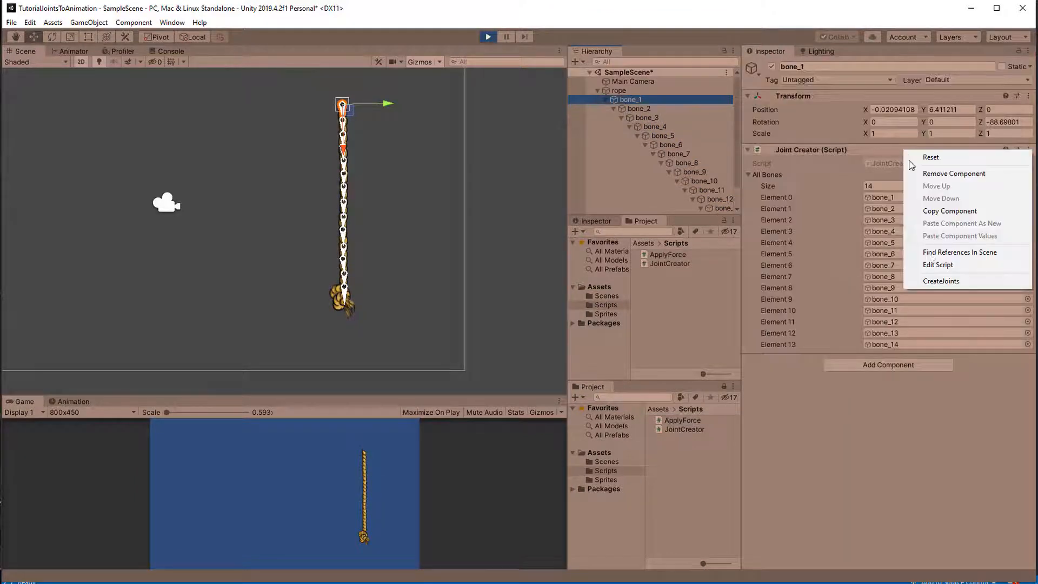
click(940, 281)
text(ap)
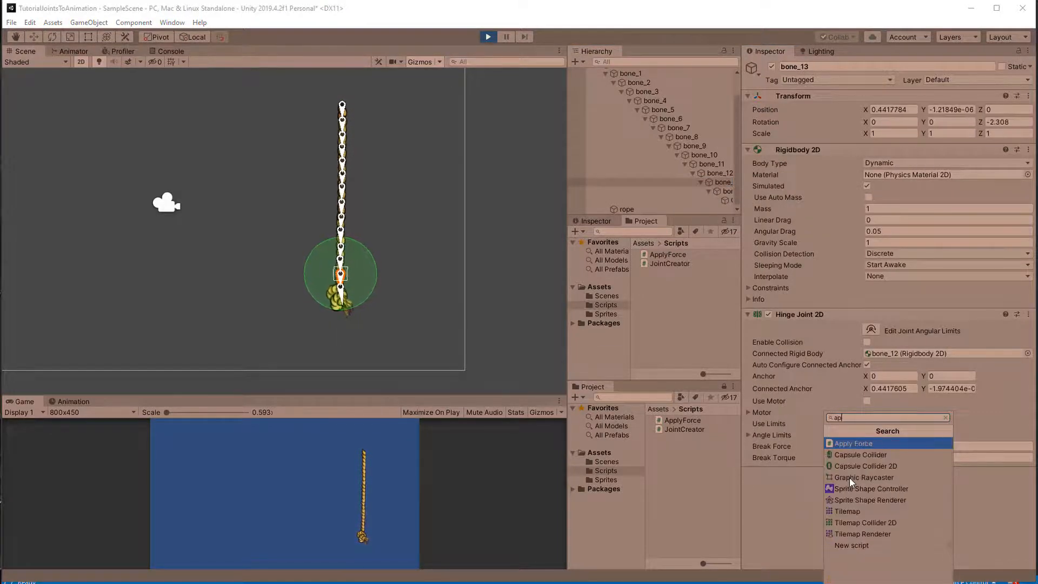
click(853, 443)
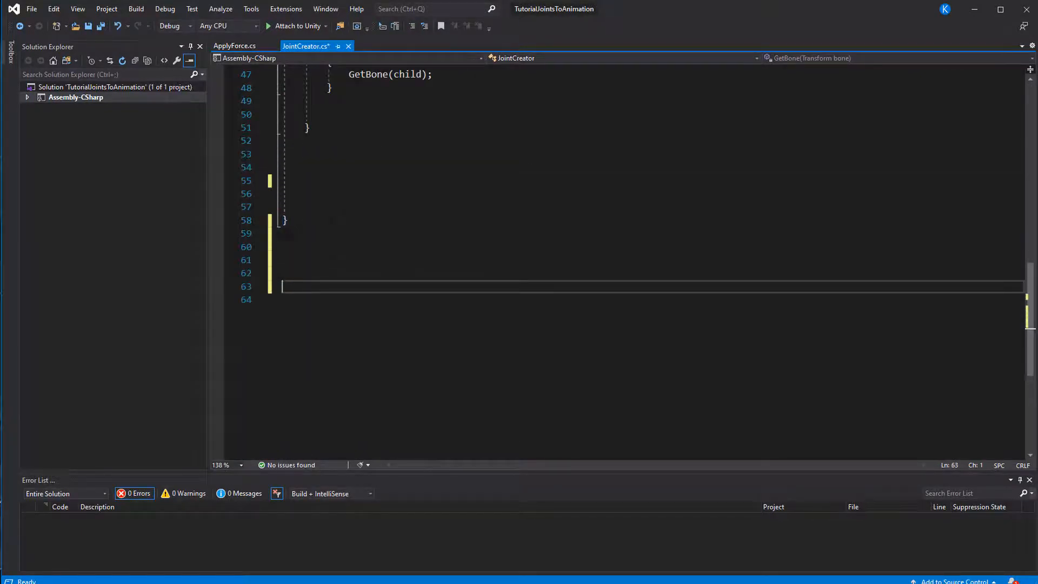
Step: Declare a JointType enum with Hinge and a private jointType field
text(public enum JointType())
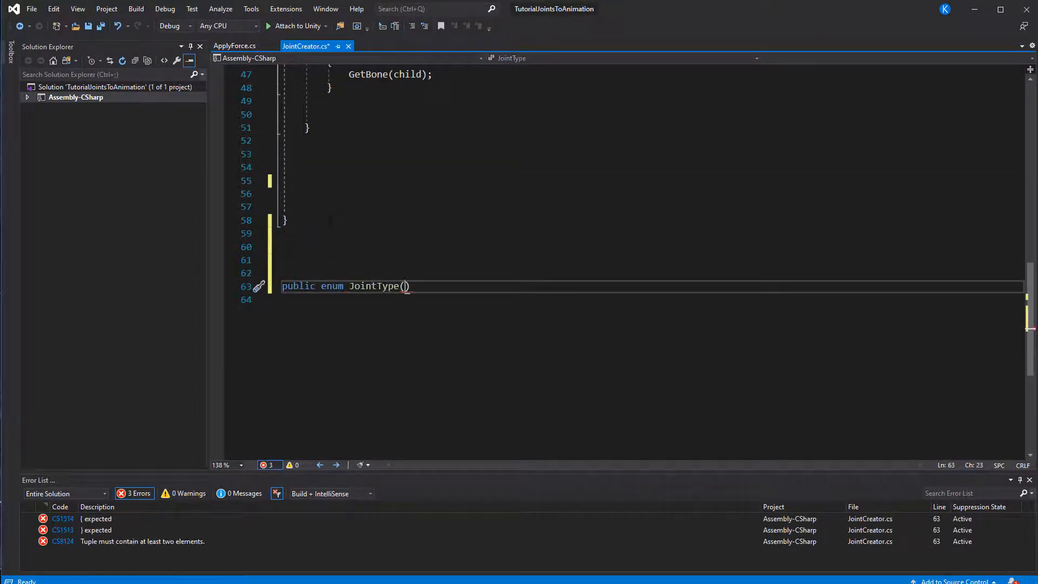
text({ Hinge})
text([Ser)
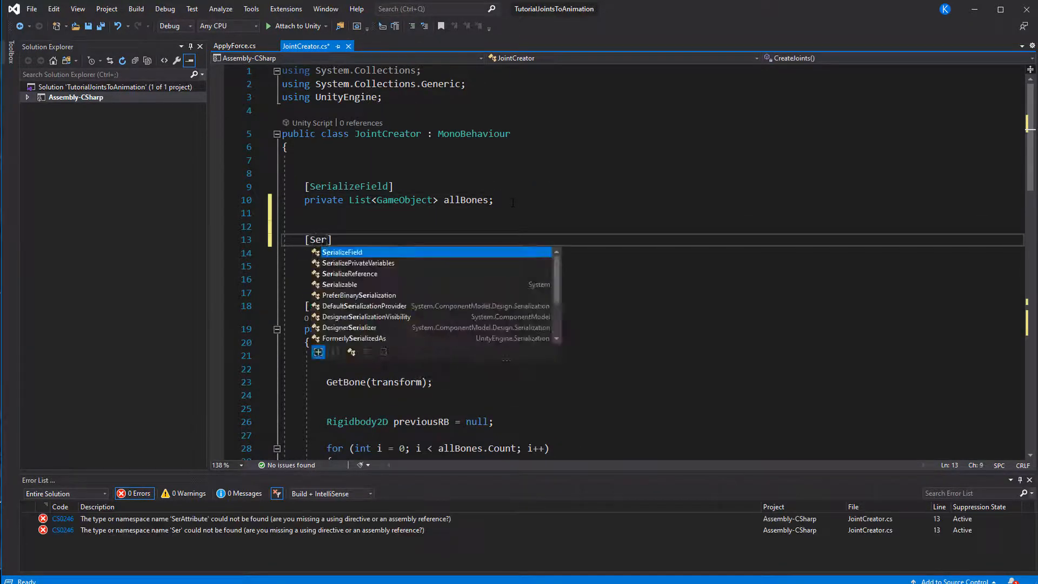
text(private JointType)
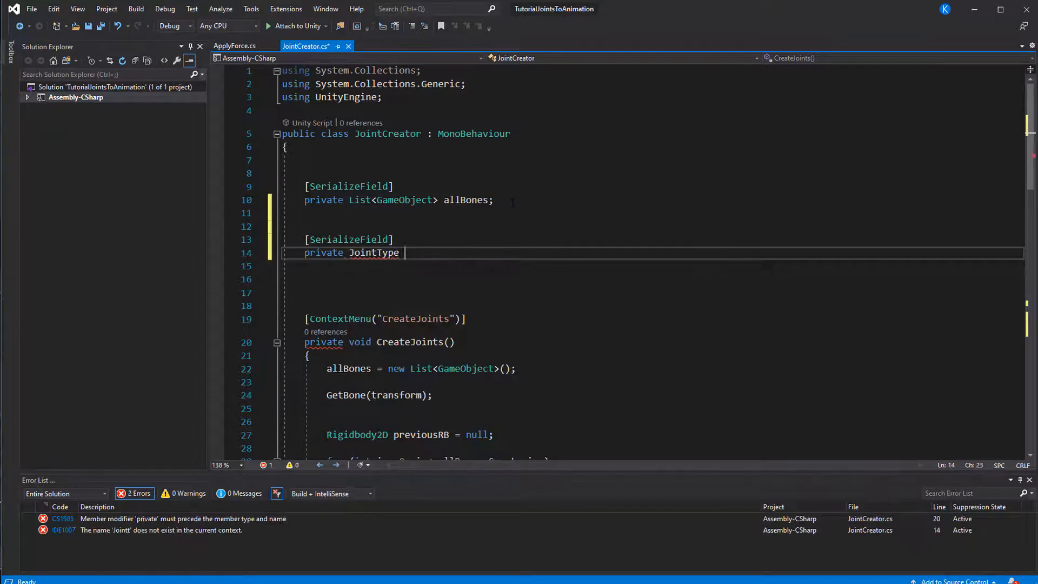
text(jointType;)
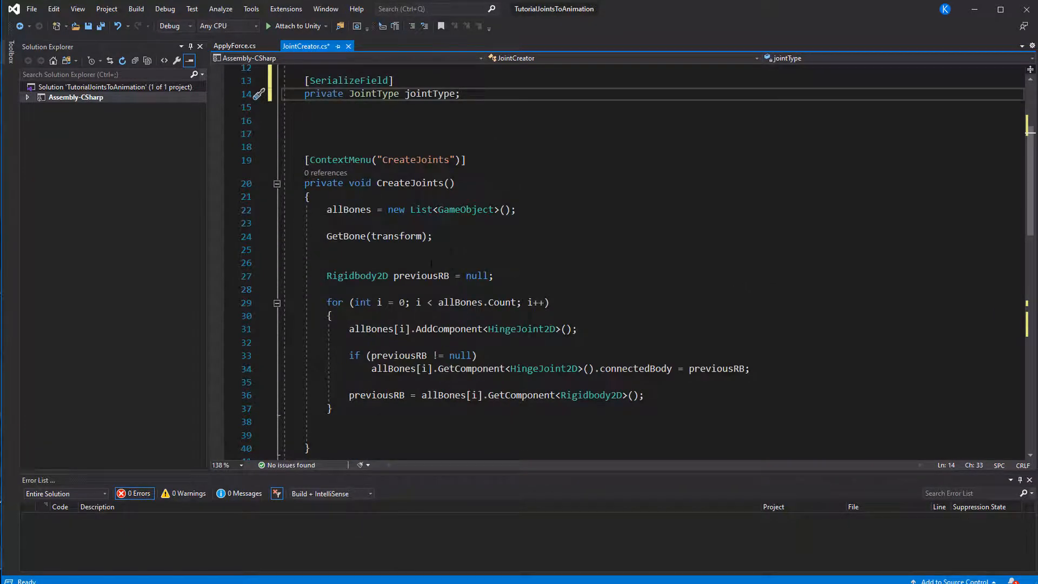
Step: Switch on jointType with Hinge and CharacterJoint cases creating the matching joint
text(switch (jointType)
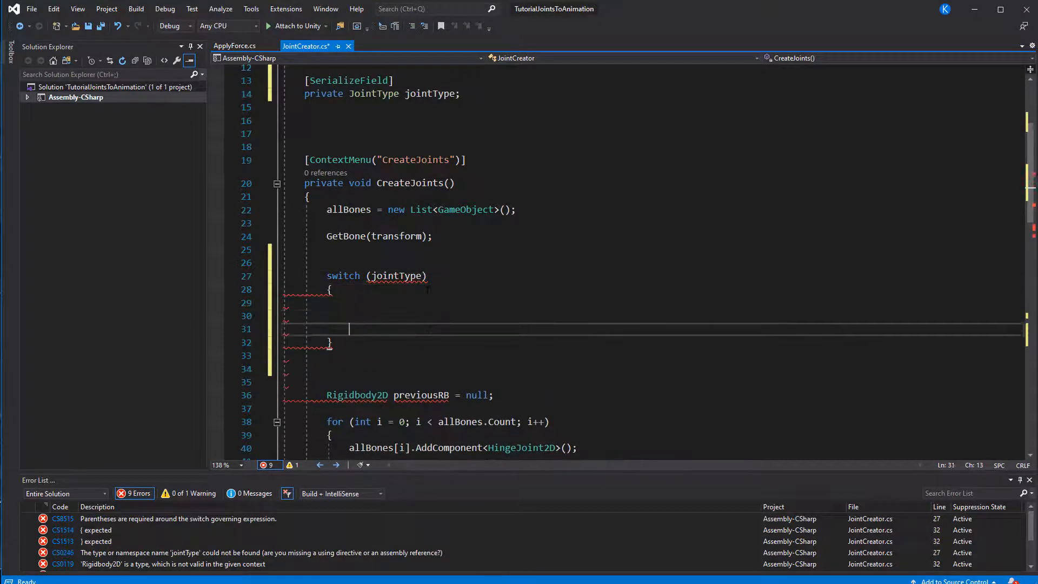
text(case)
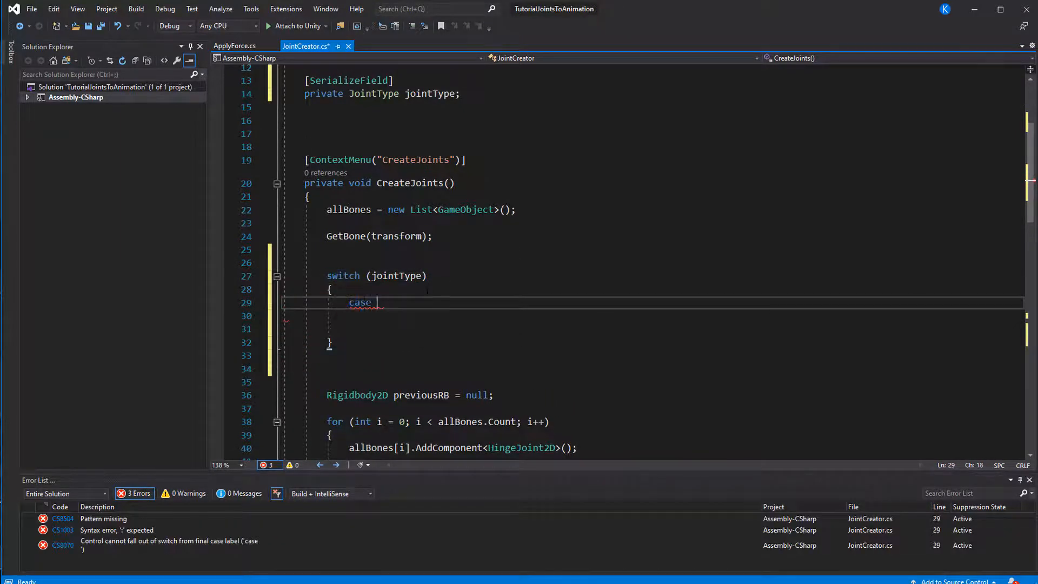
text(JointType.HingeJoint:)
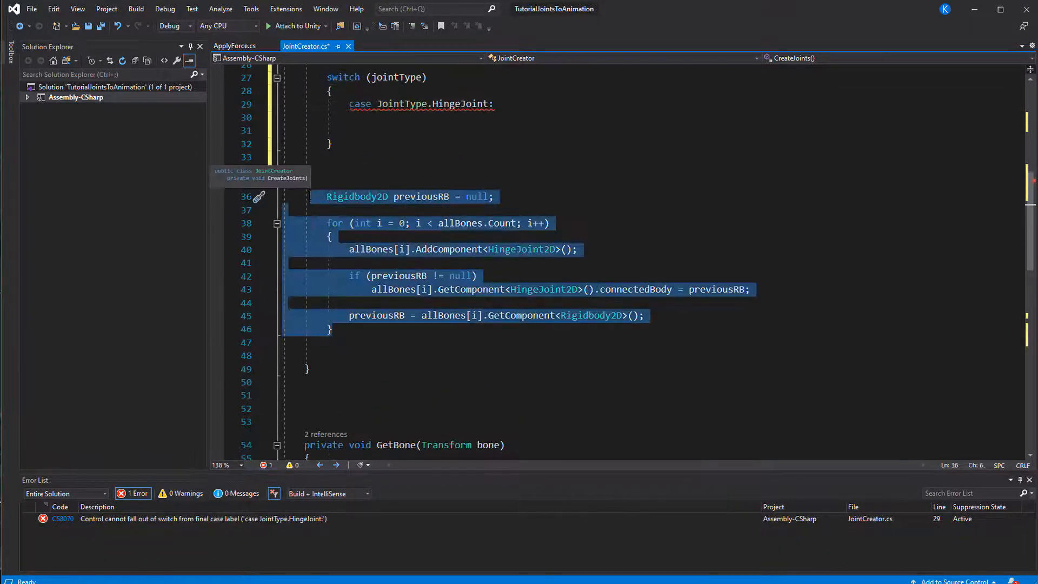
text(break;)
text(case)
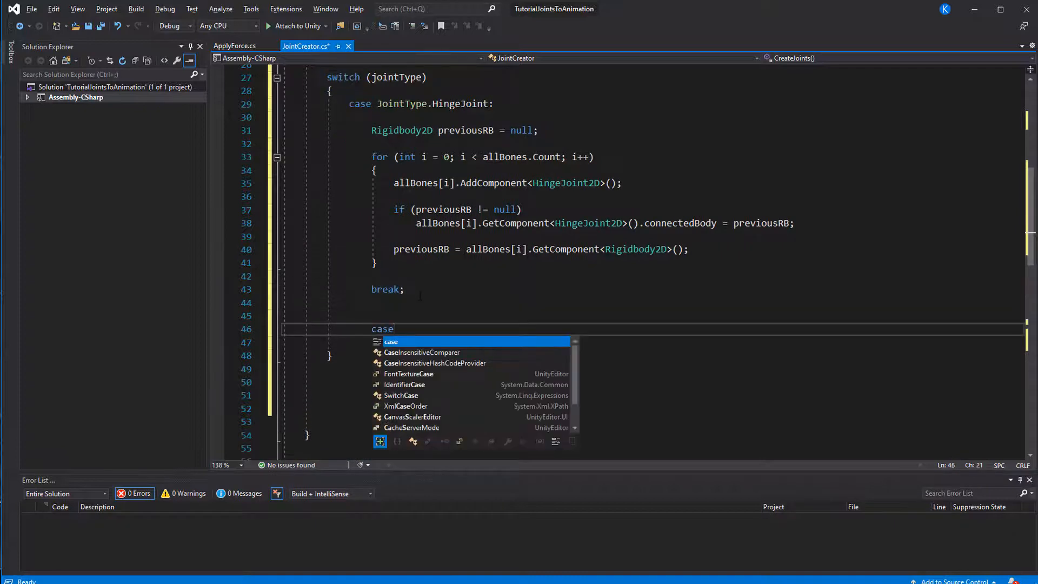
text(JointType.CharacterJoint:)
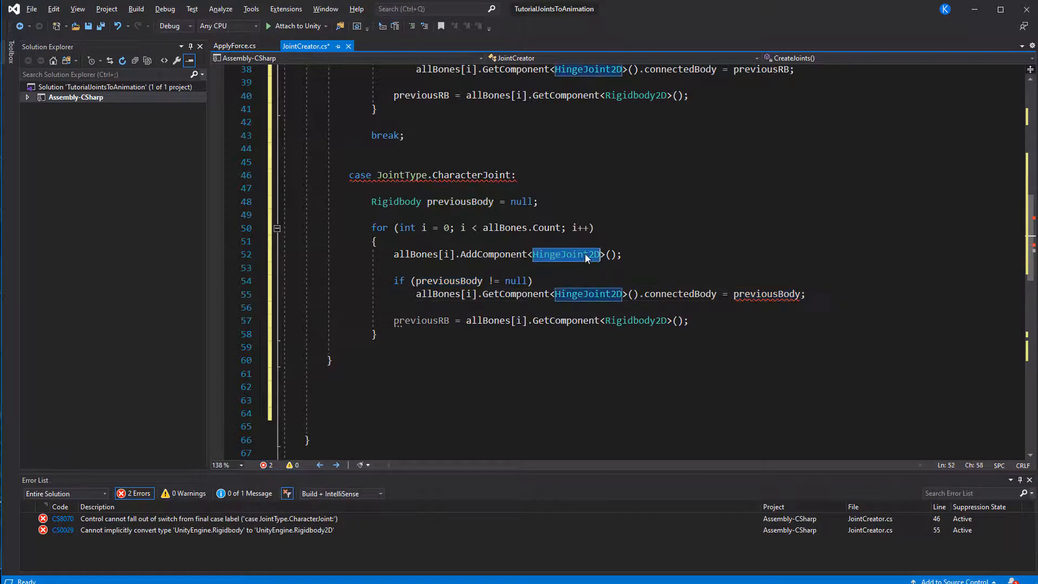
text(Char)
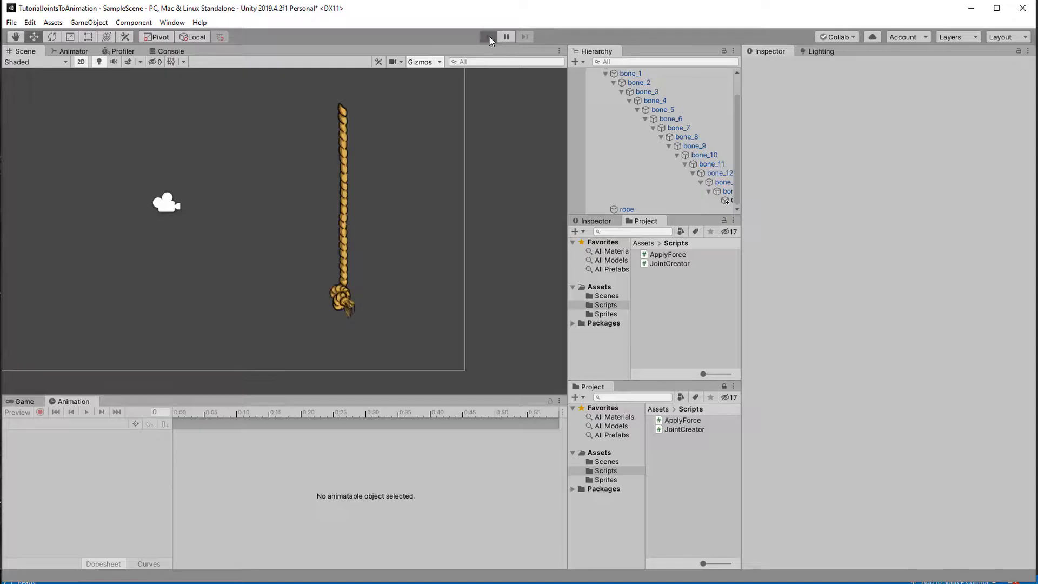
Step: In Play mode, run CreateJoints on bone_1 with character joints, then inspect bone_14
click(487, 37)
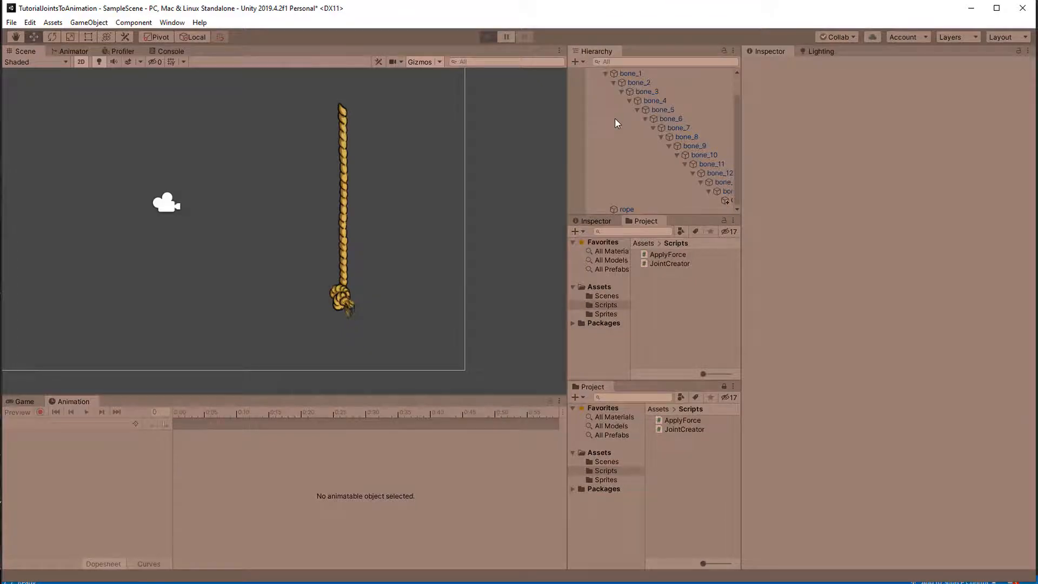
click(487, 36)
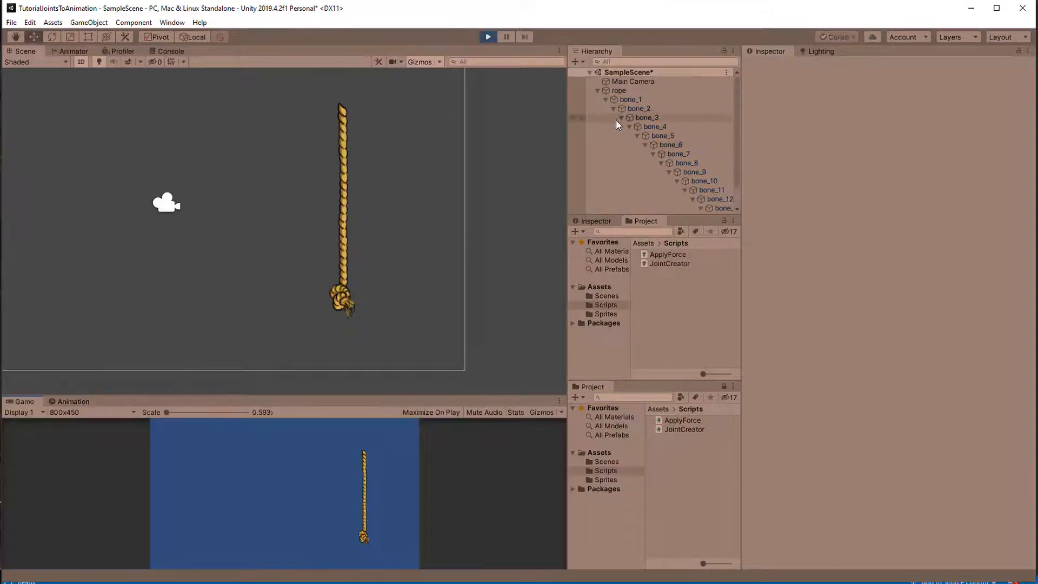
click(630, 100)
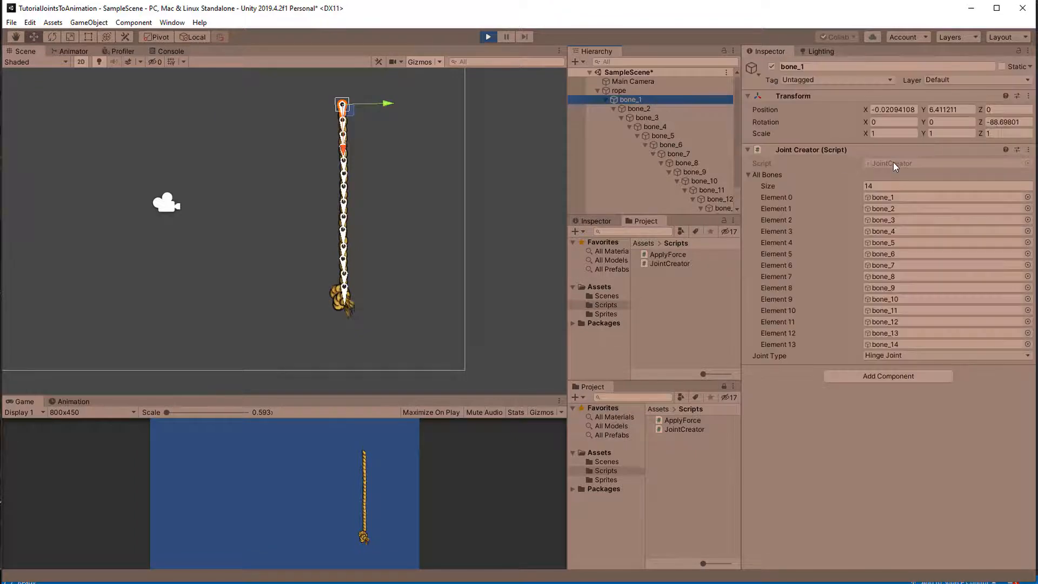
click(944, 356)
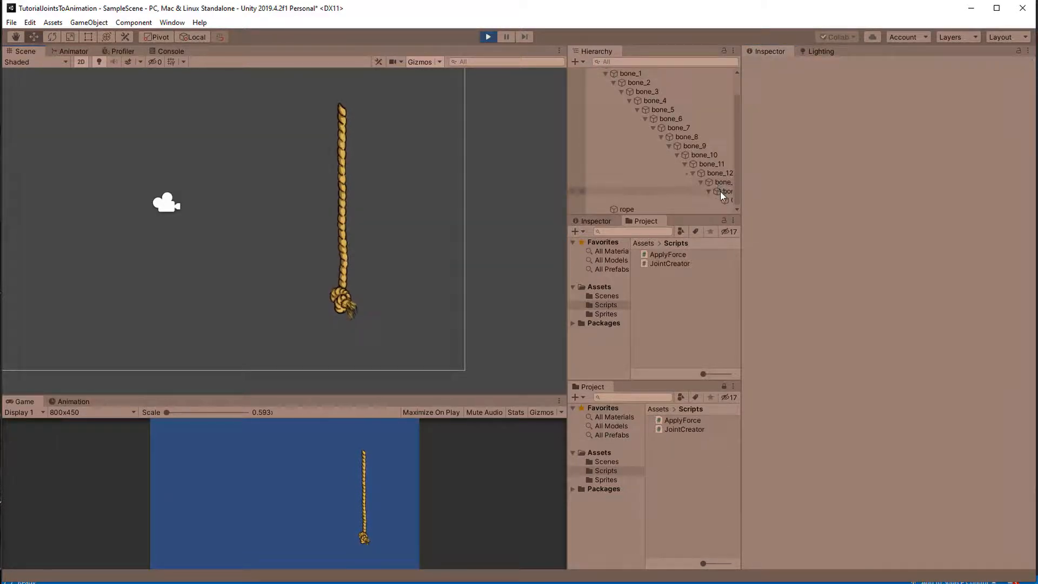
click(722, 191)
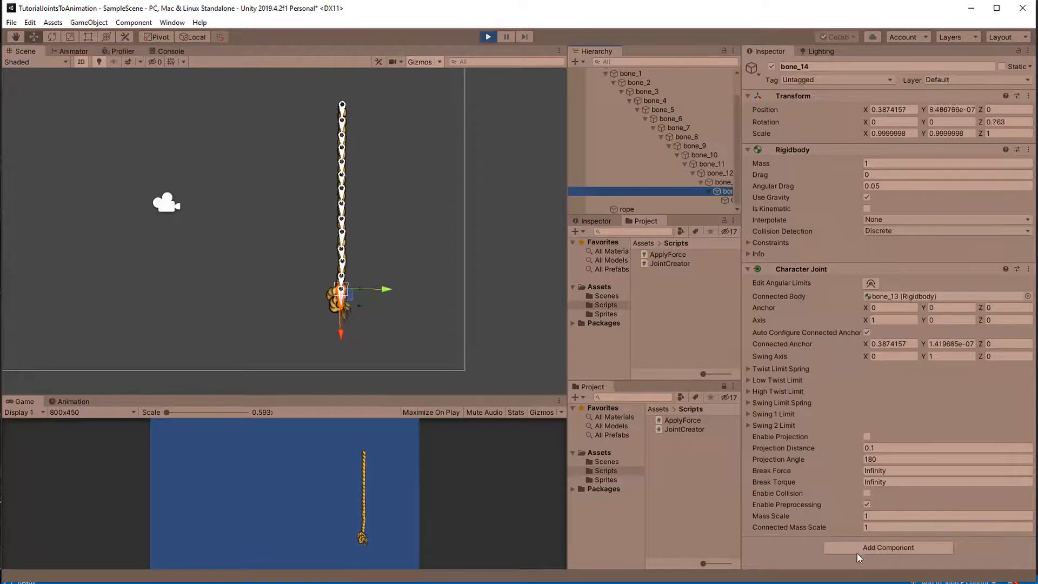
Step: Add Apply Force to bone_14 with Force X 800
click(886, 547)
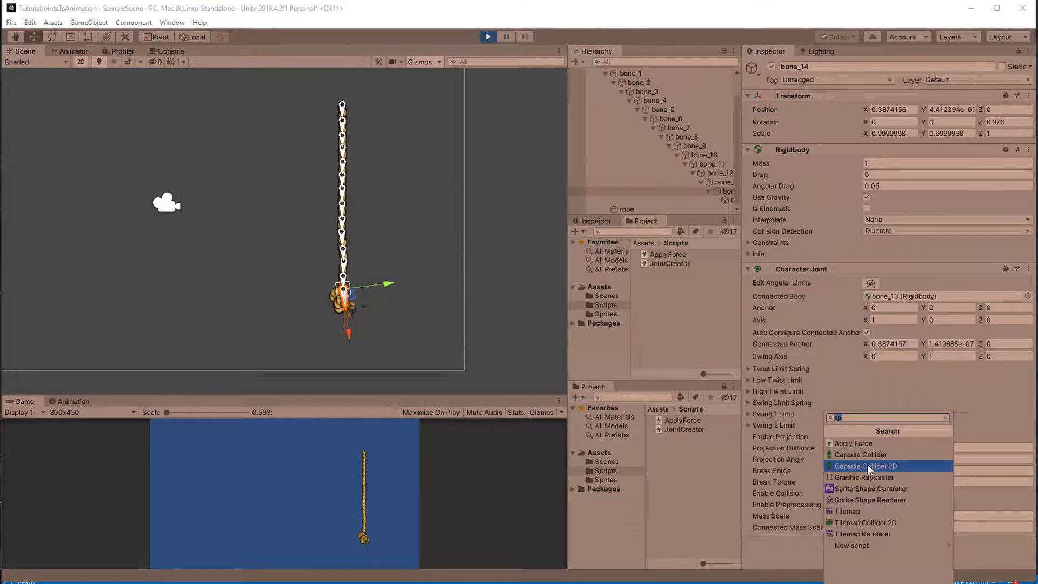
click(853, 442)
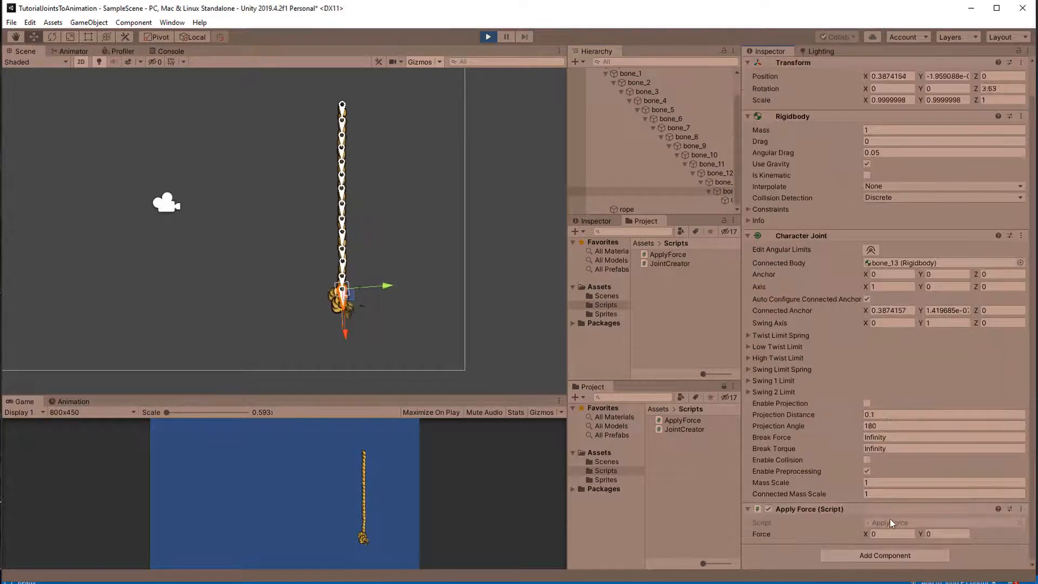
click(891, 533)
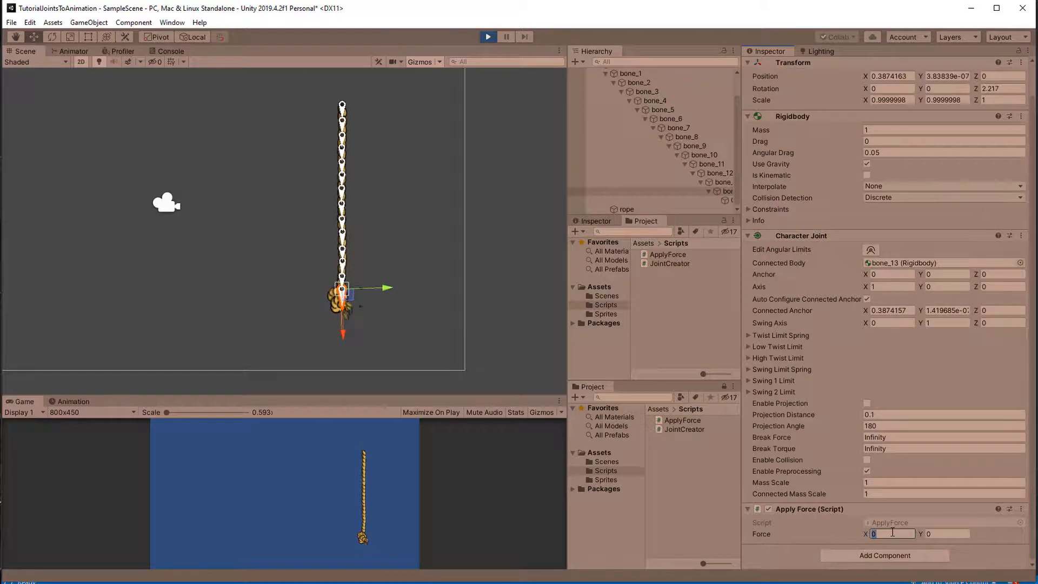
text(800)
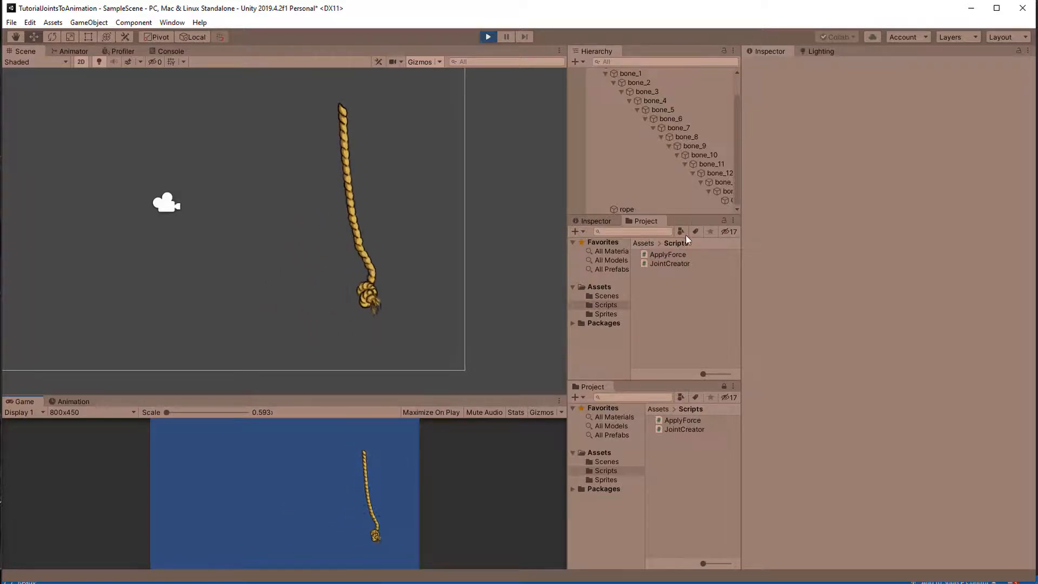
Step: Add Apply Force to bone_12 with Force X 500
click(719, 173)
text(ap)
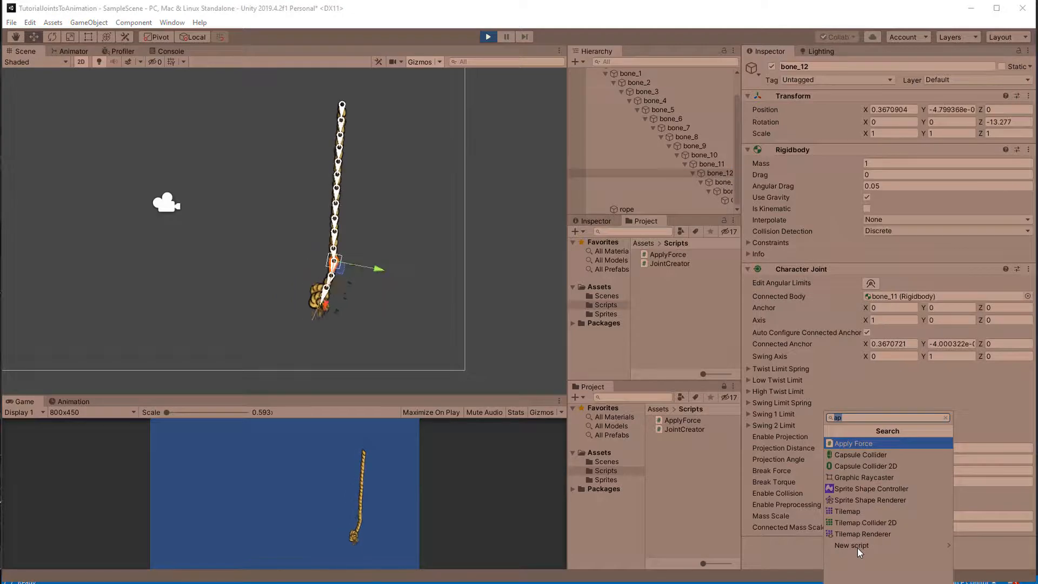
click(853, 443)
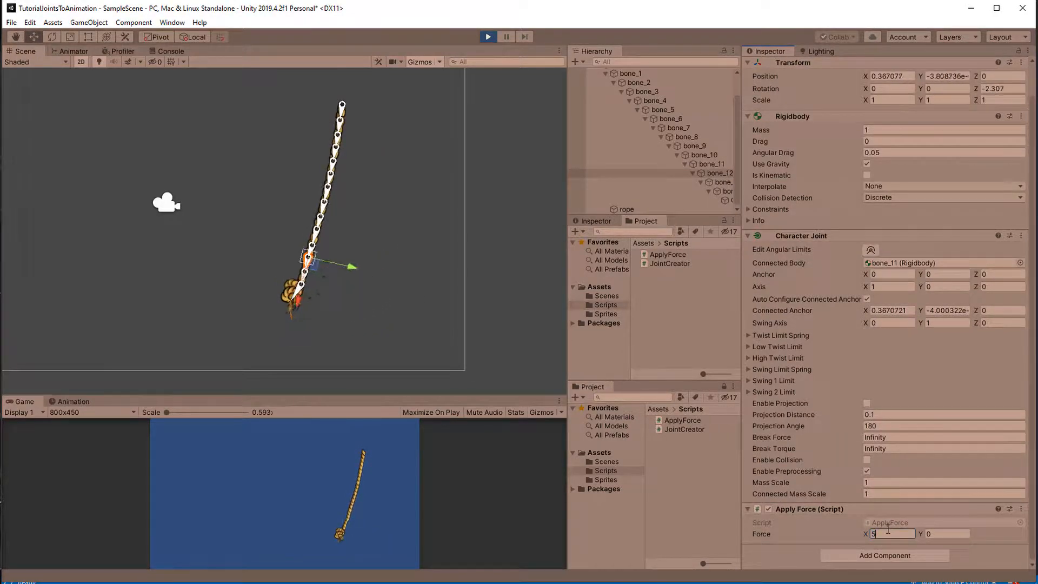
text(500)
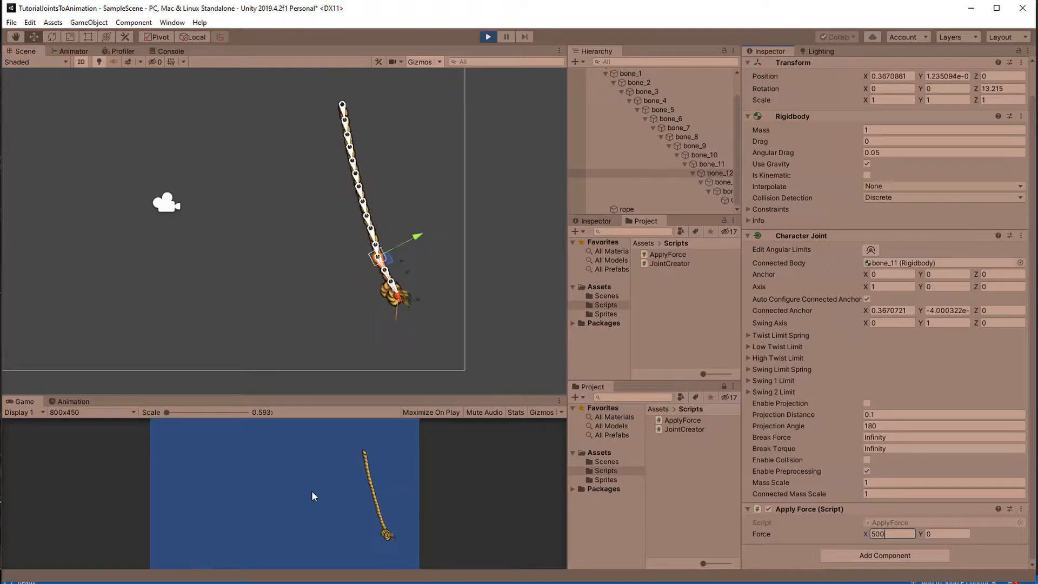